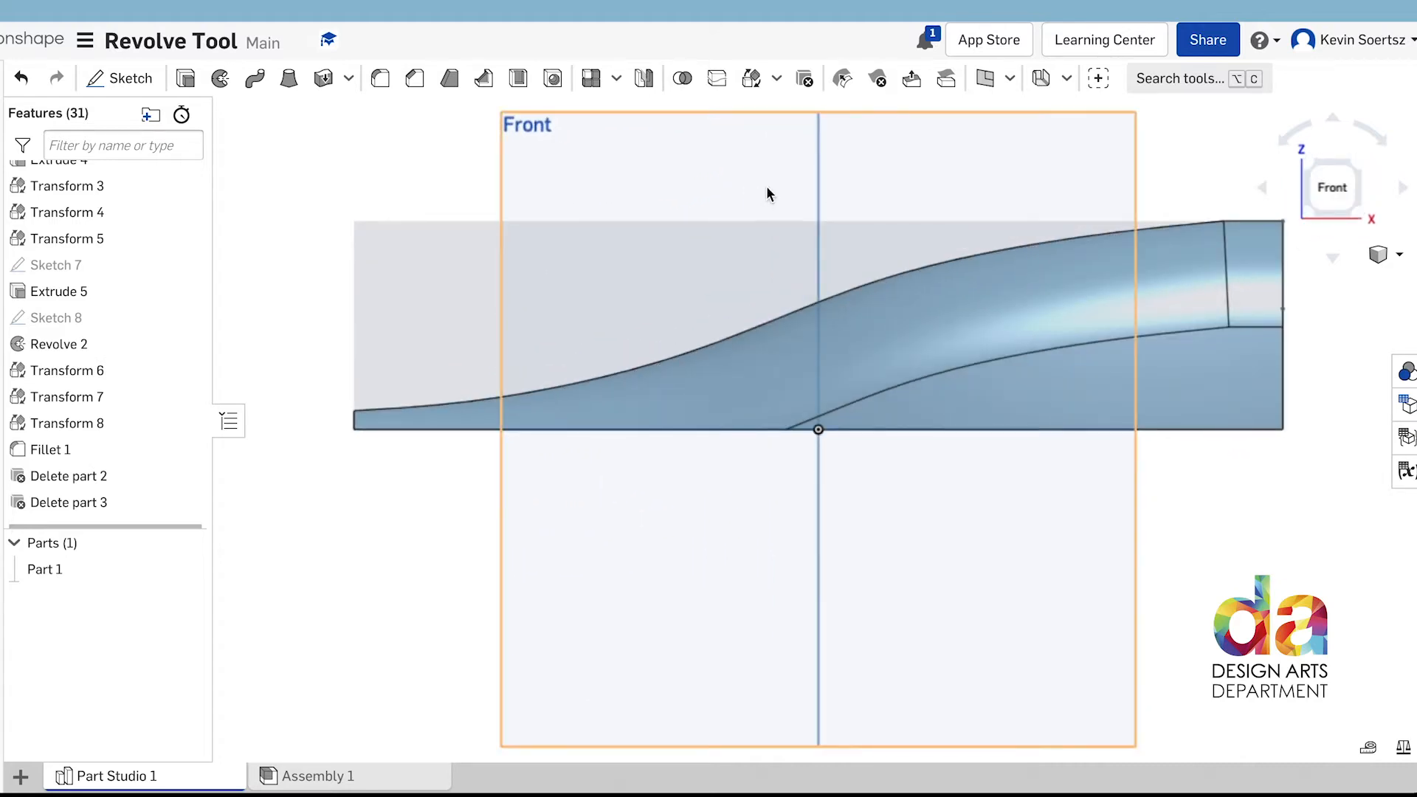
- Start Sketch 9 in the Revolve Tool part studio
click(120, 78)
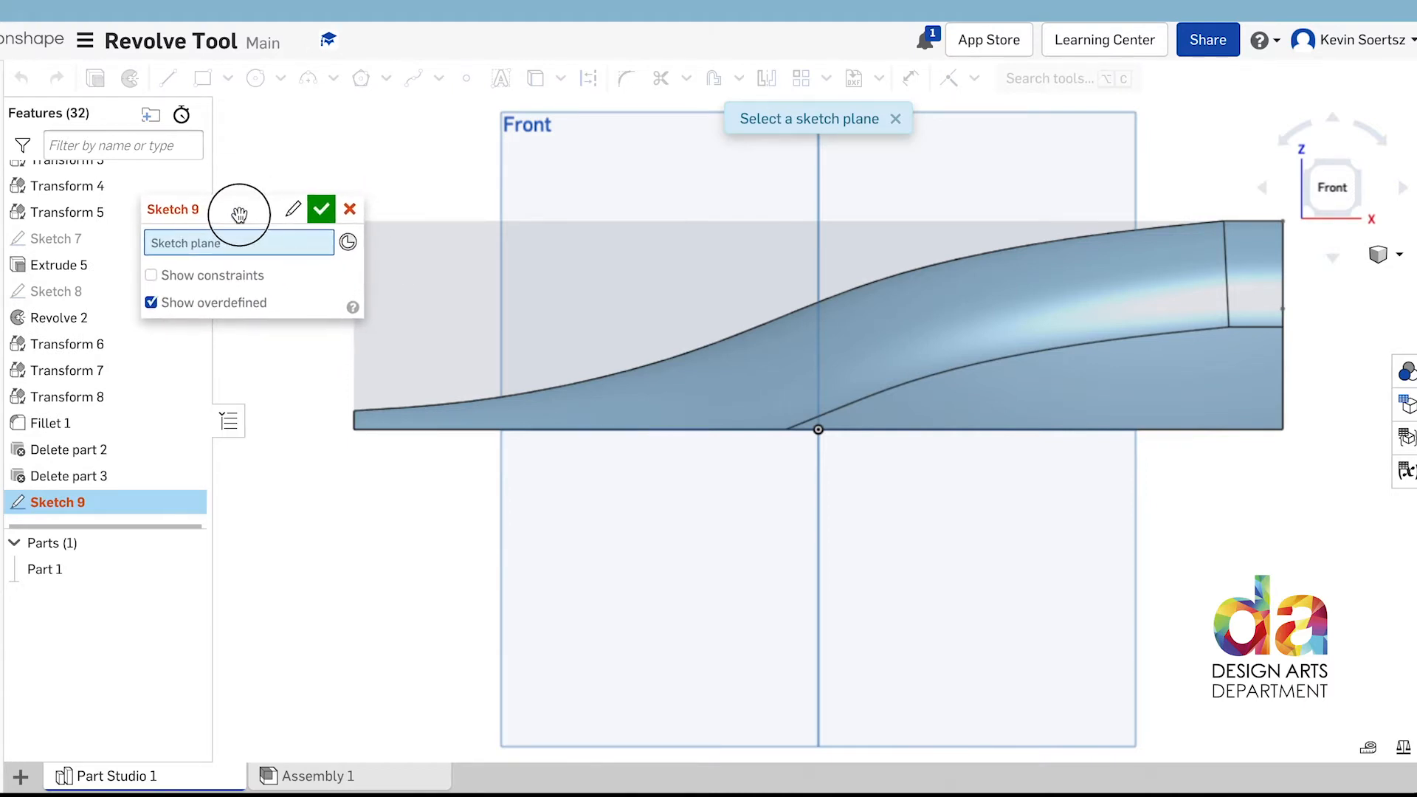
mouse_move(466, 198)
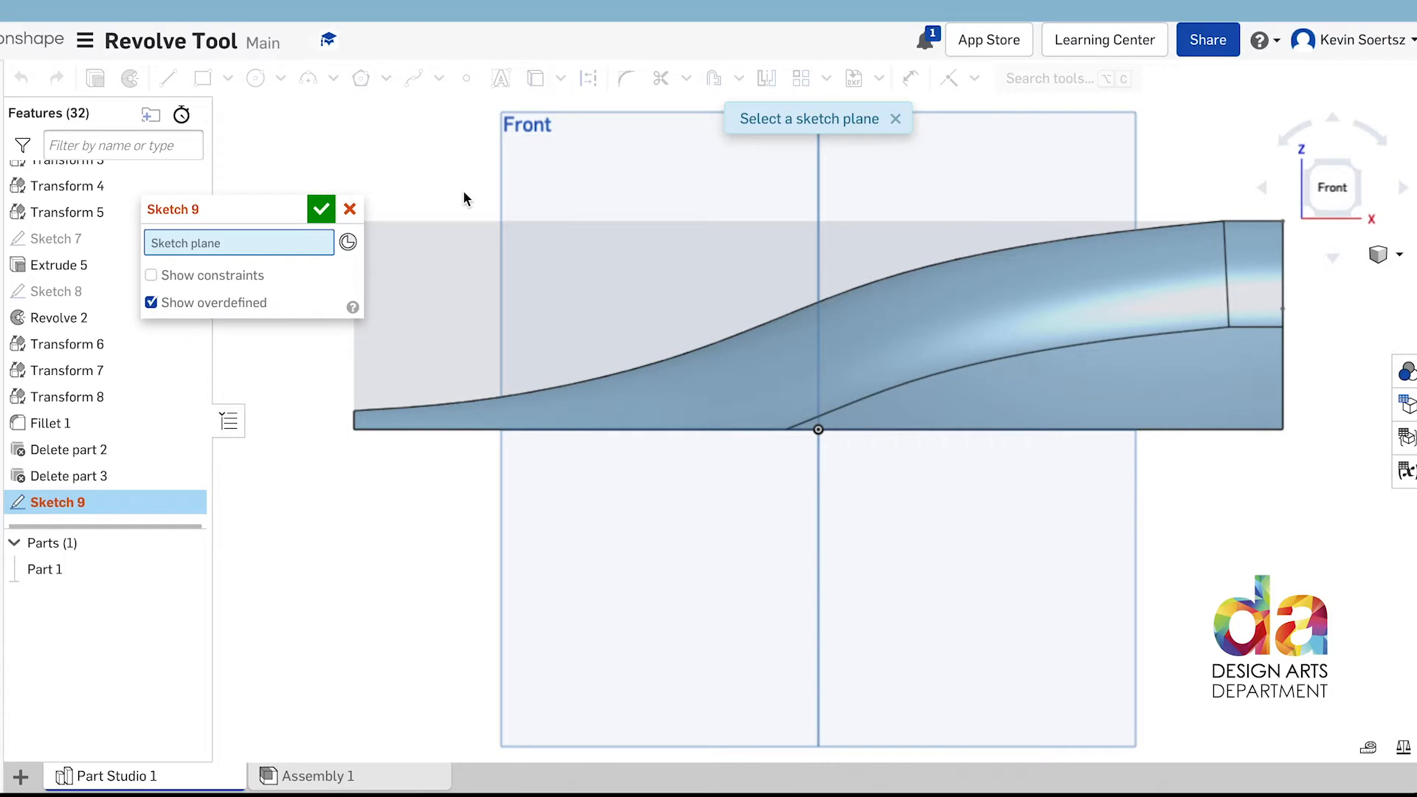
mouse_move(455, 166)
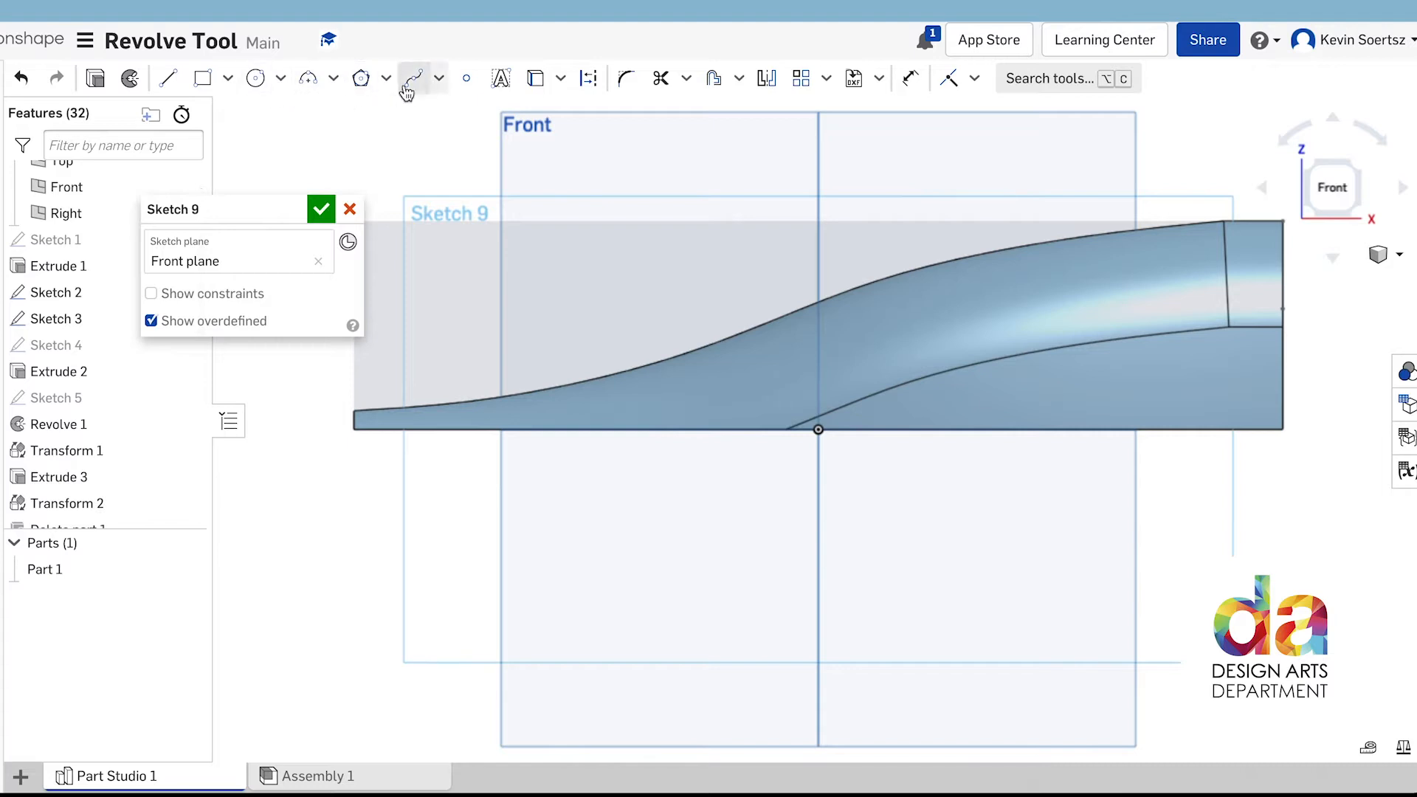
- Draw a spline on the Front plane arcing left to right above the car body
click(412, 79)
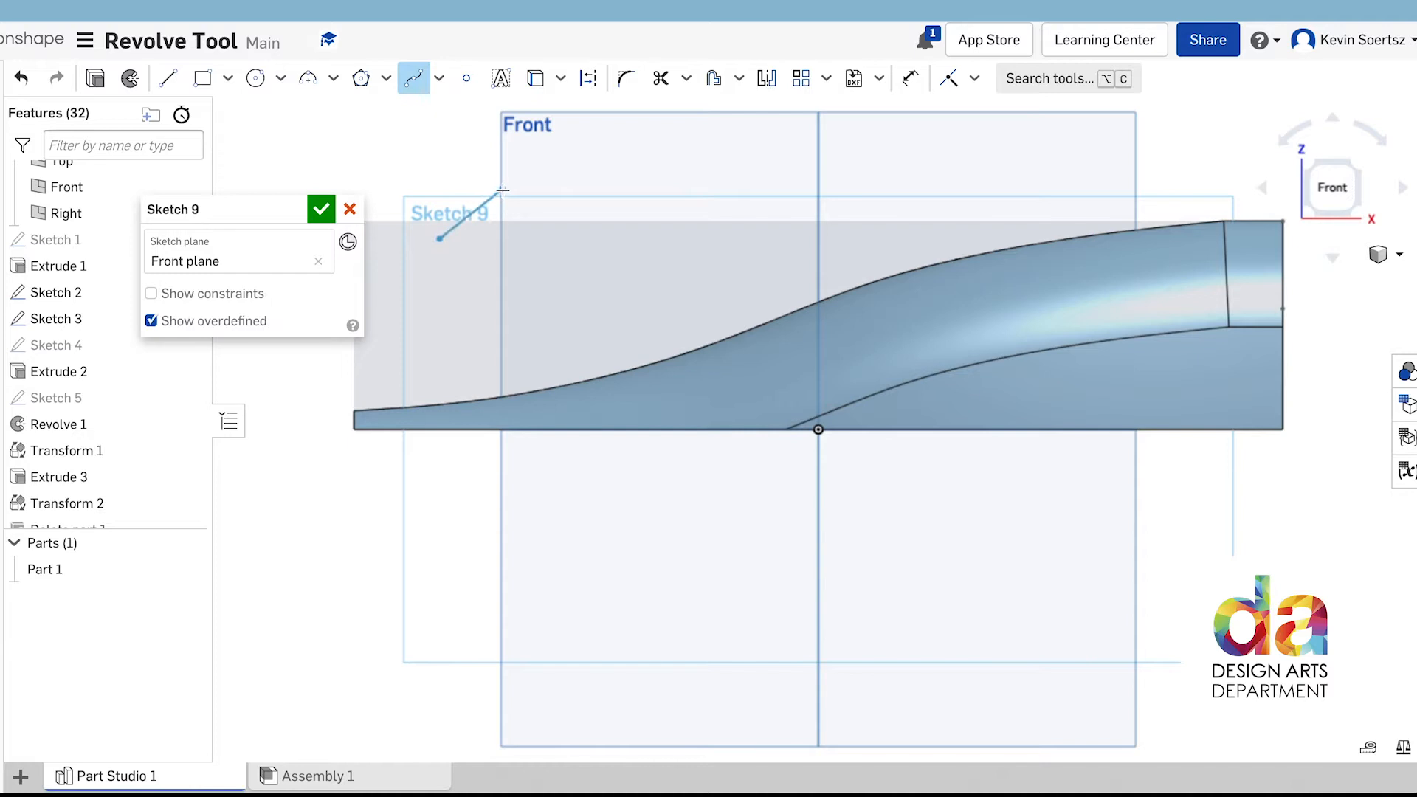
click(615, 176)
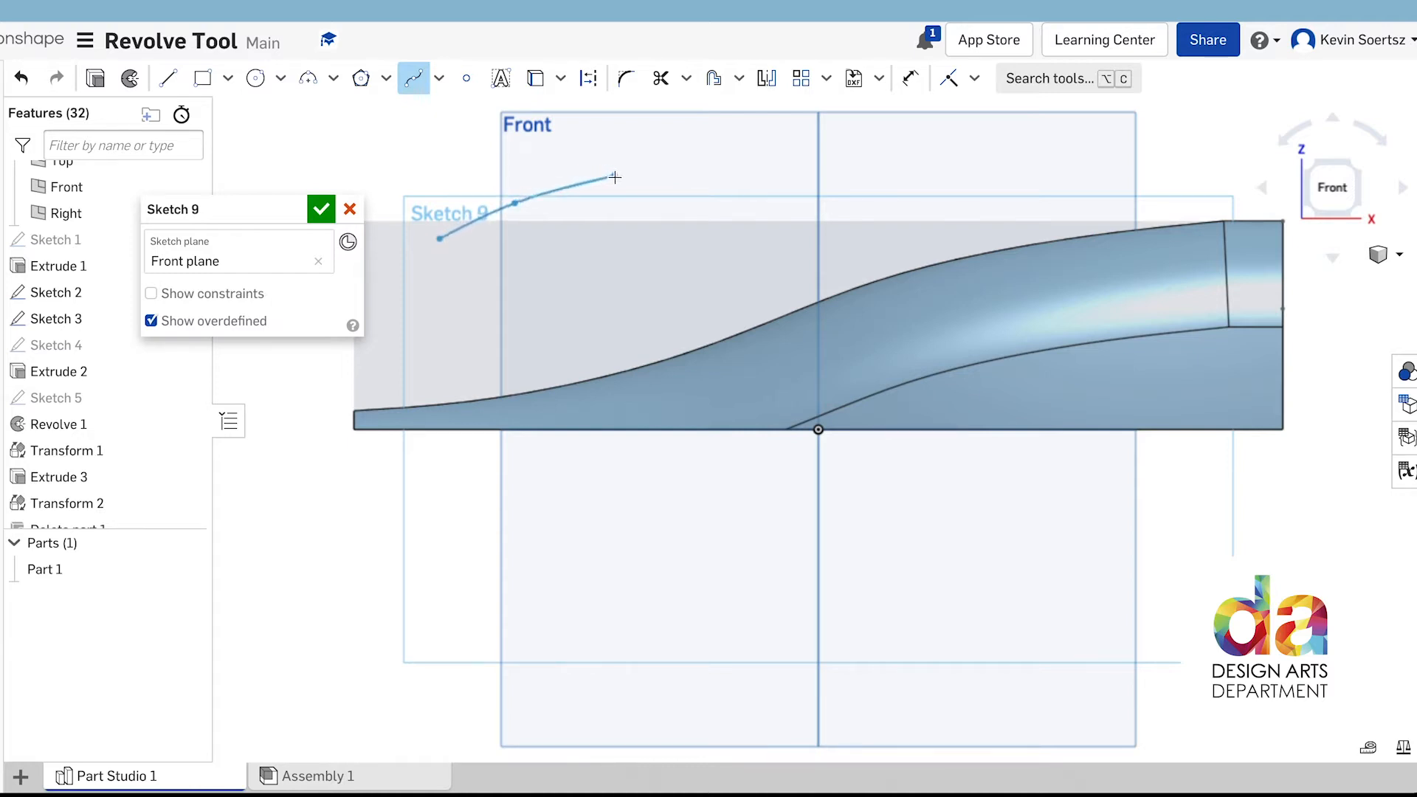
click(740, 165)
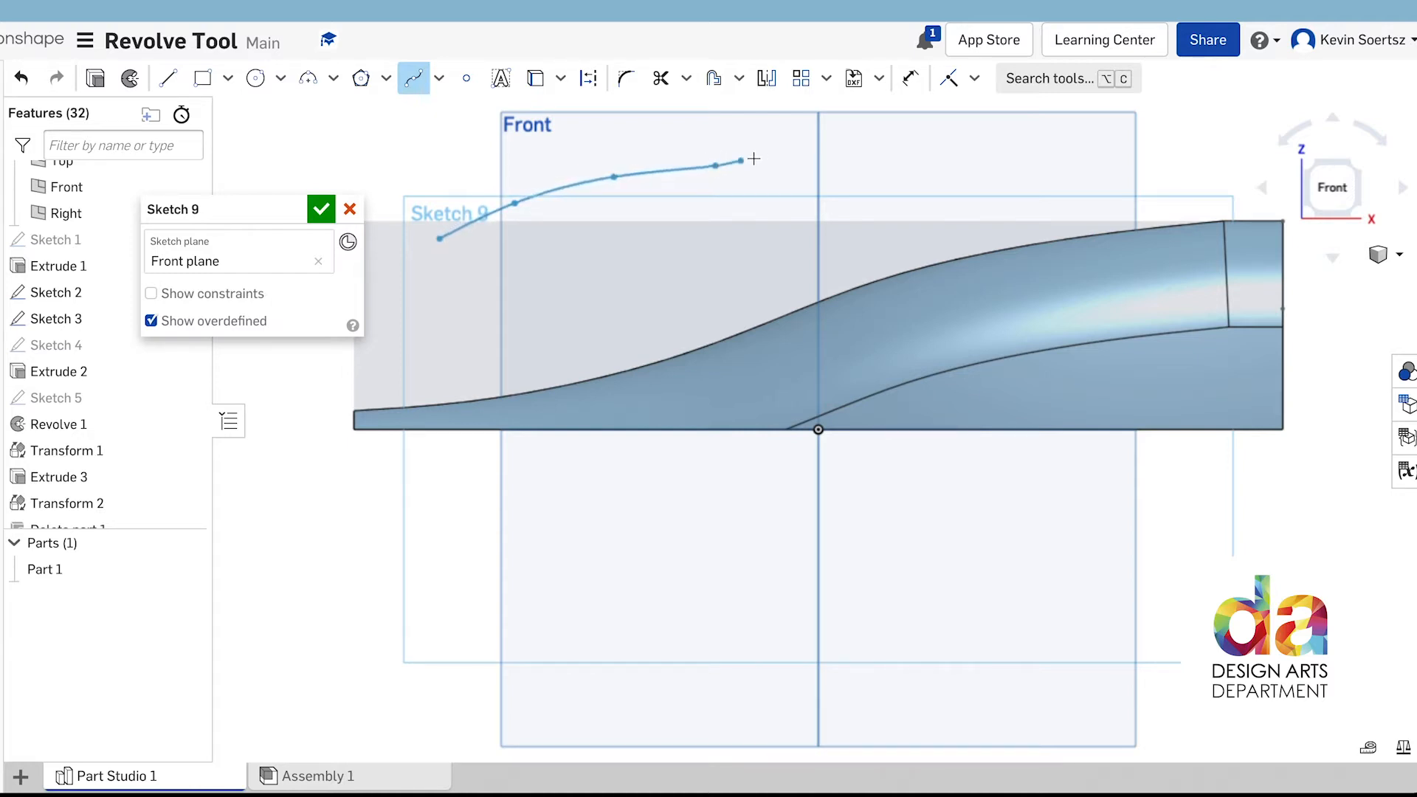
drag(753, 159, 797, 166)
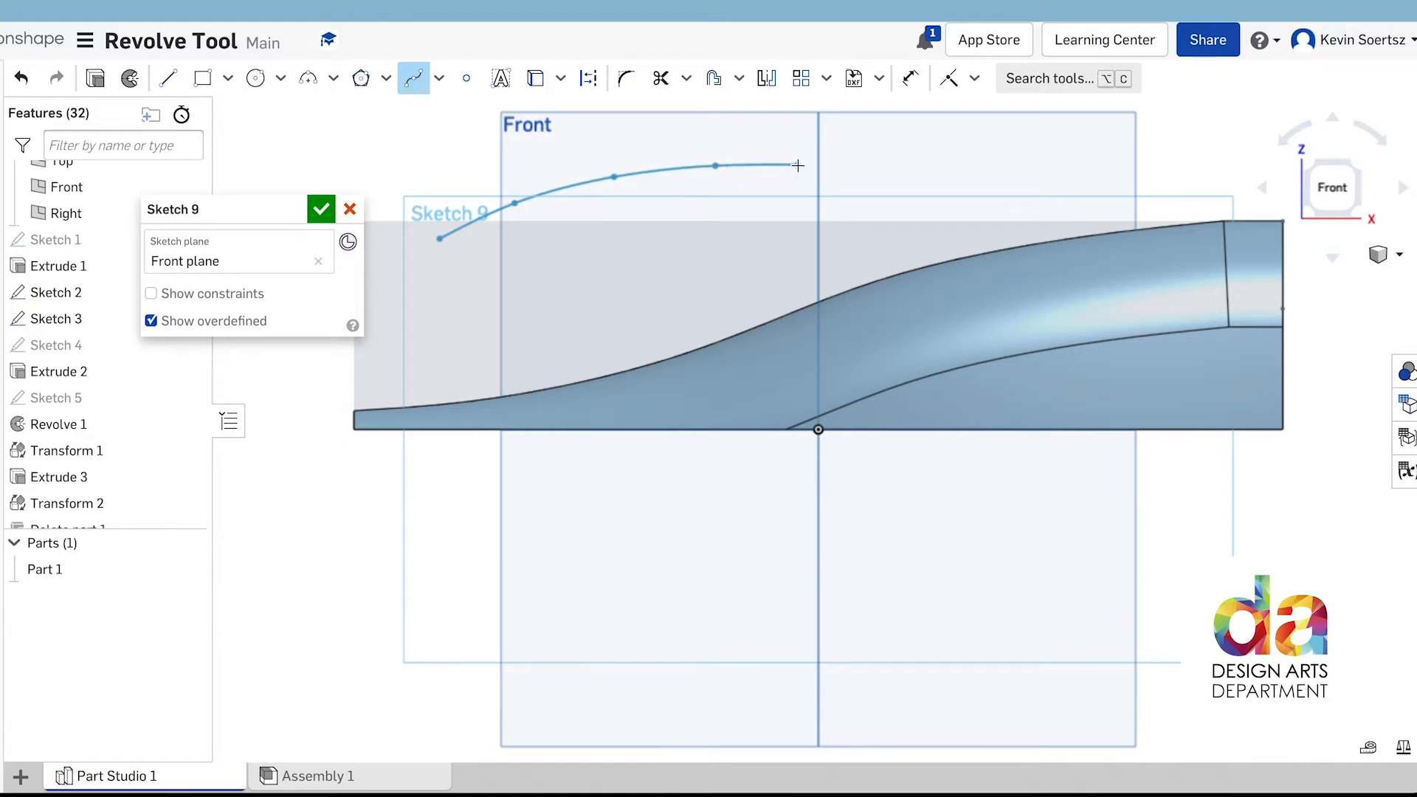
drag(798, 165, 818, 429)
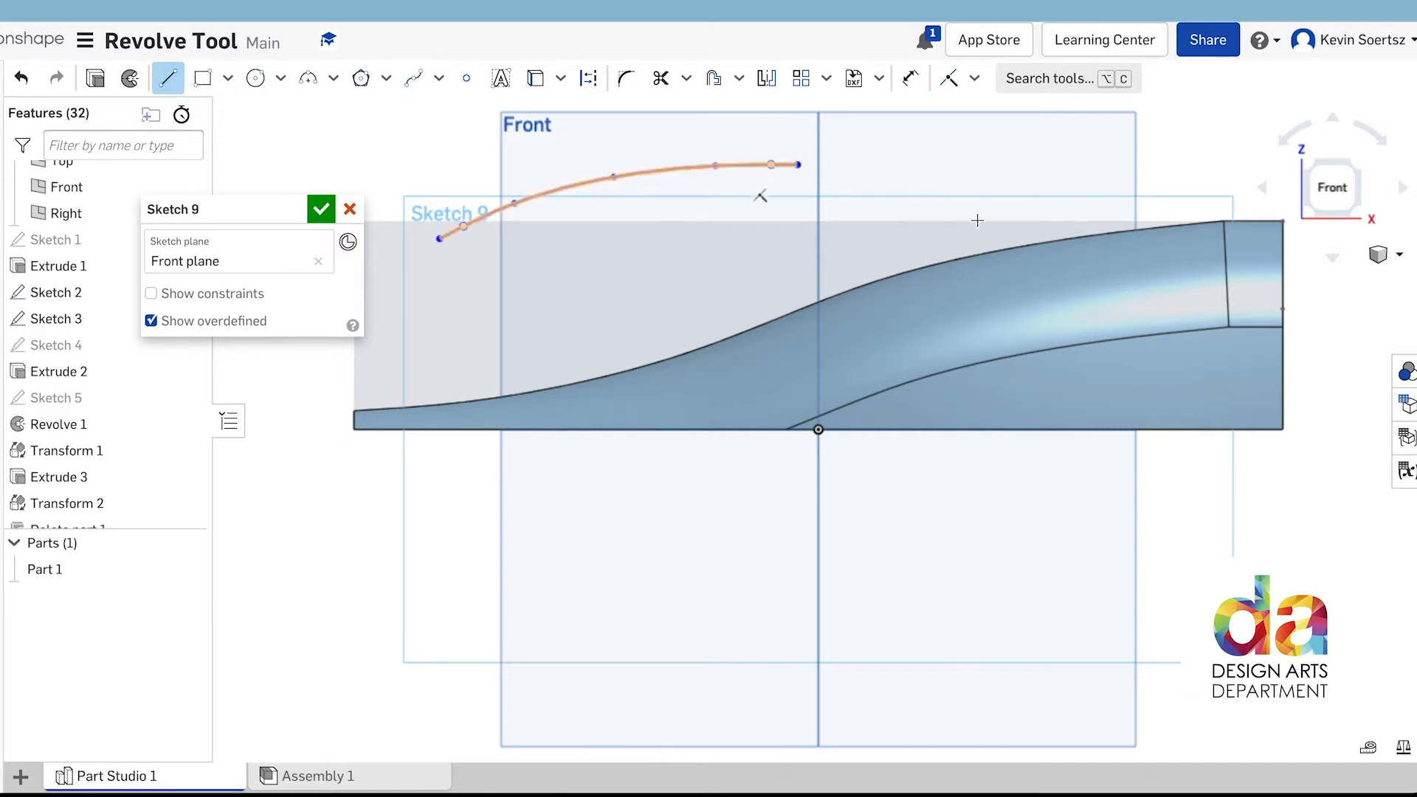
- Close the spline with straight lines into a bullet profile and finish Sketch 9
click(795, 165)
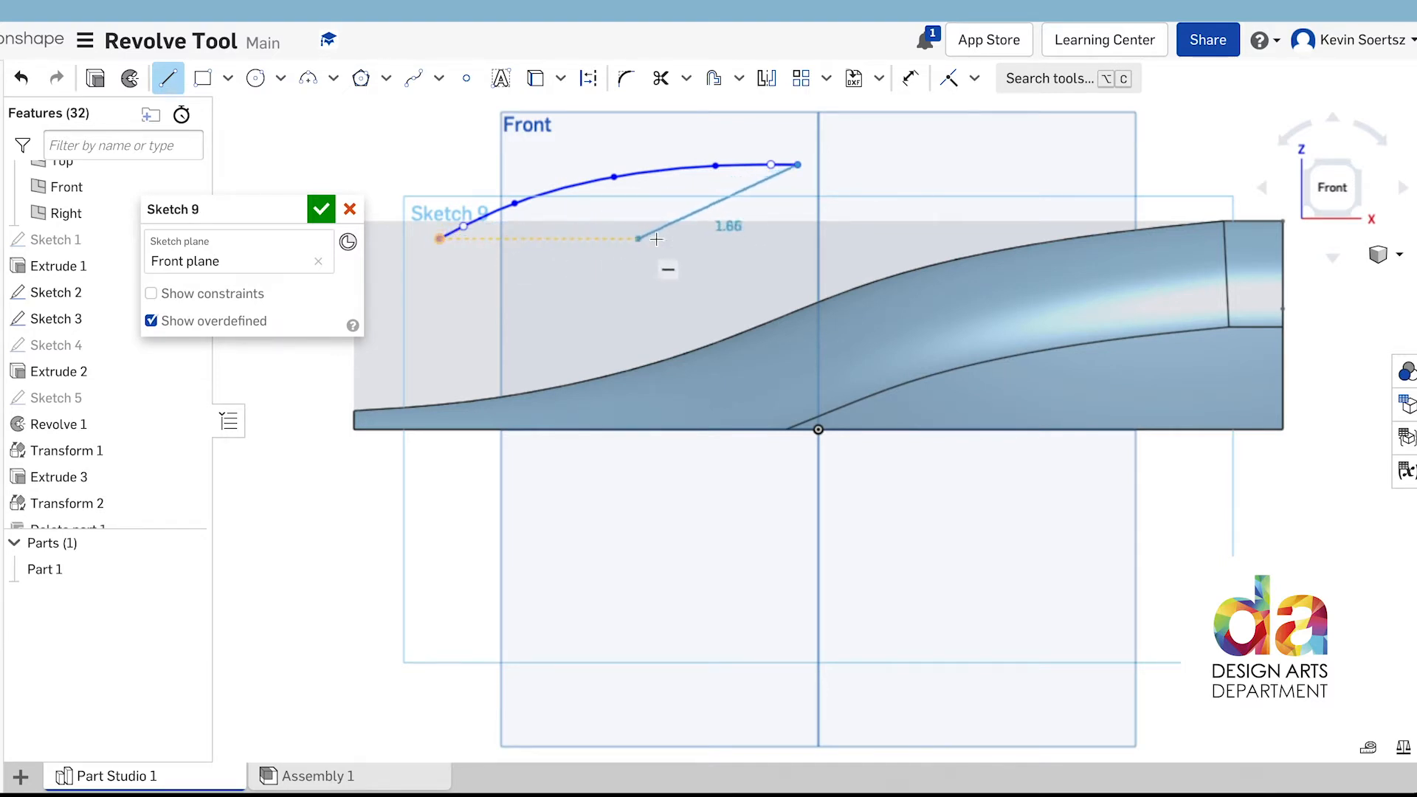
drag(637, 239, 760, 242)
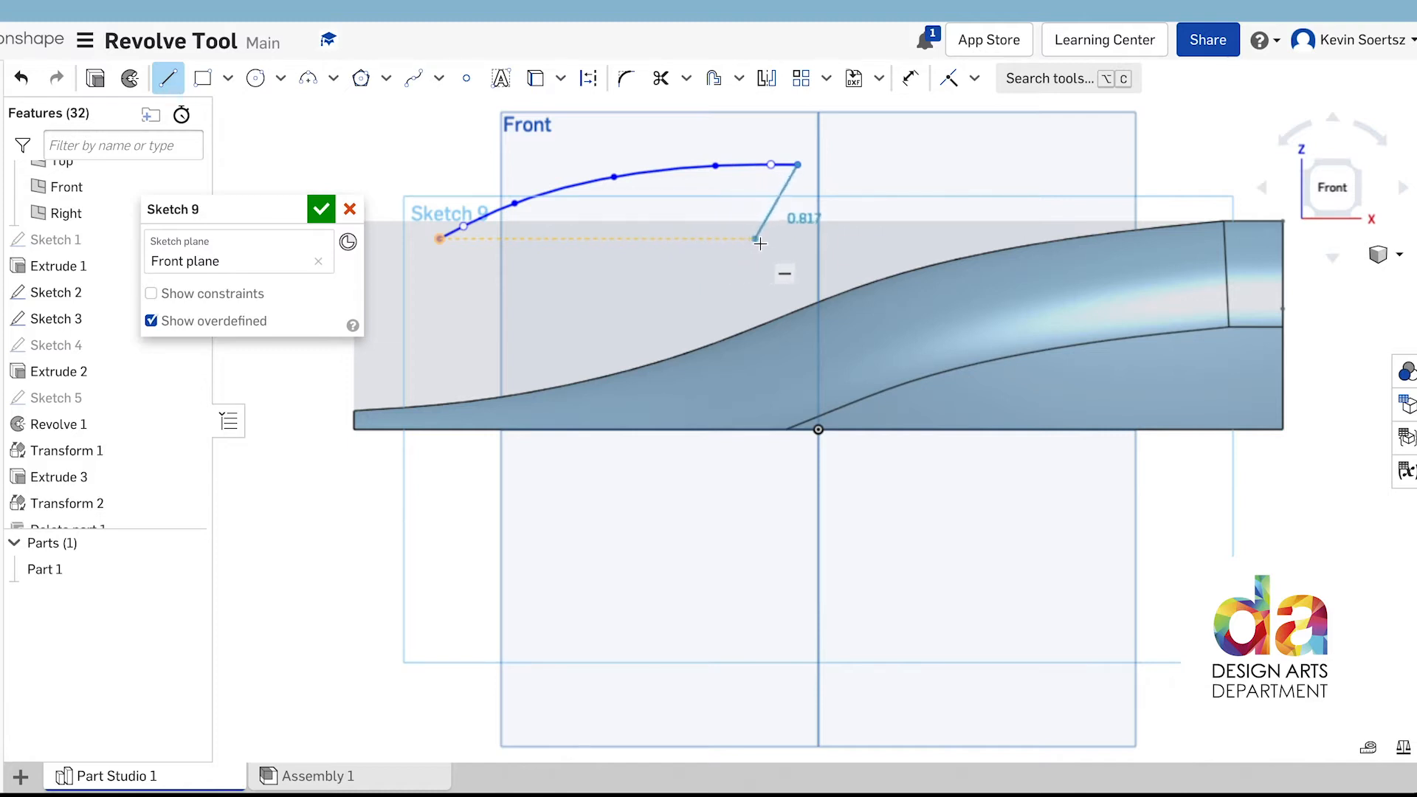
drag(760, 242, 793, 241)
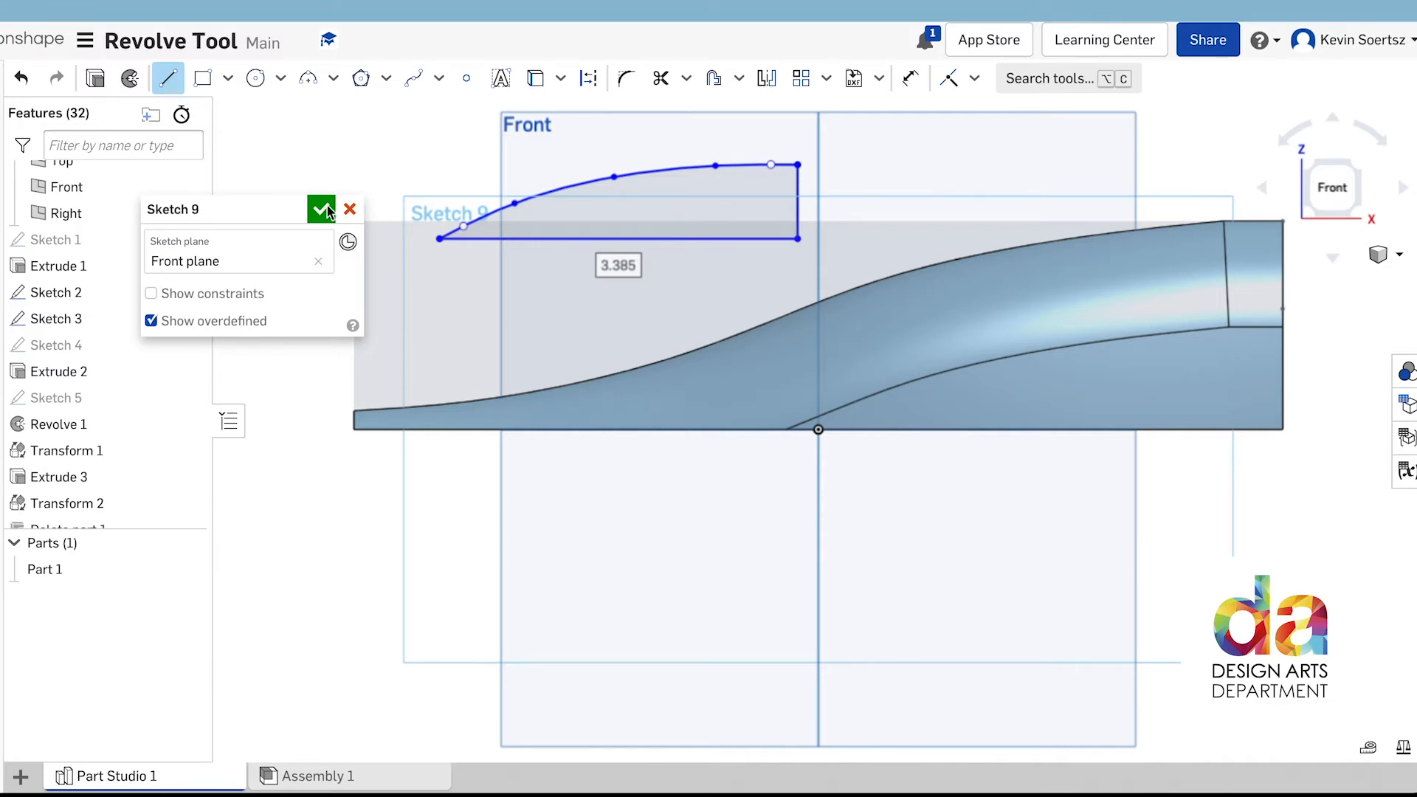
click(319, 209)
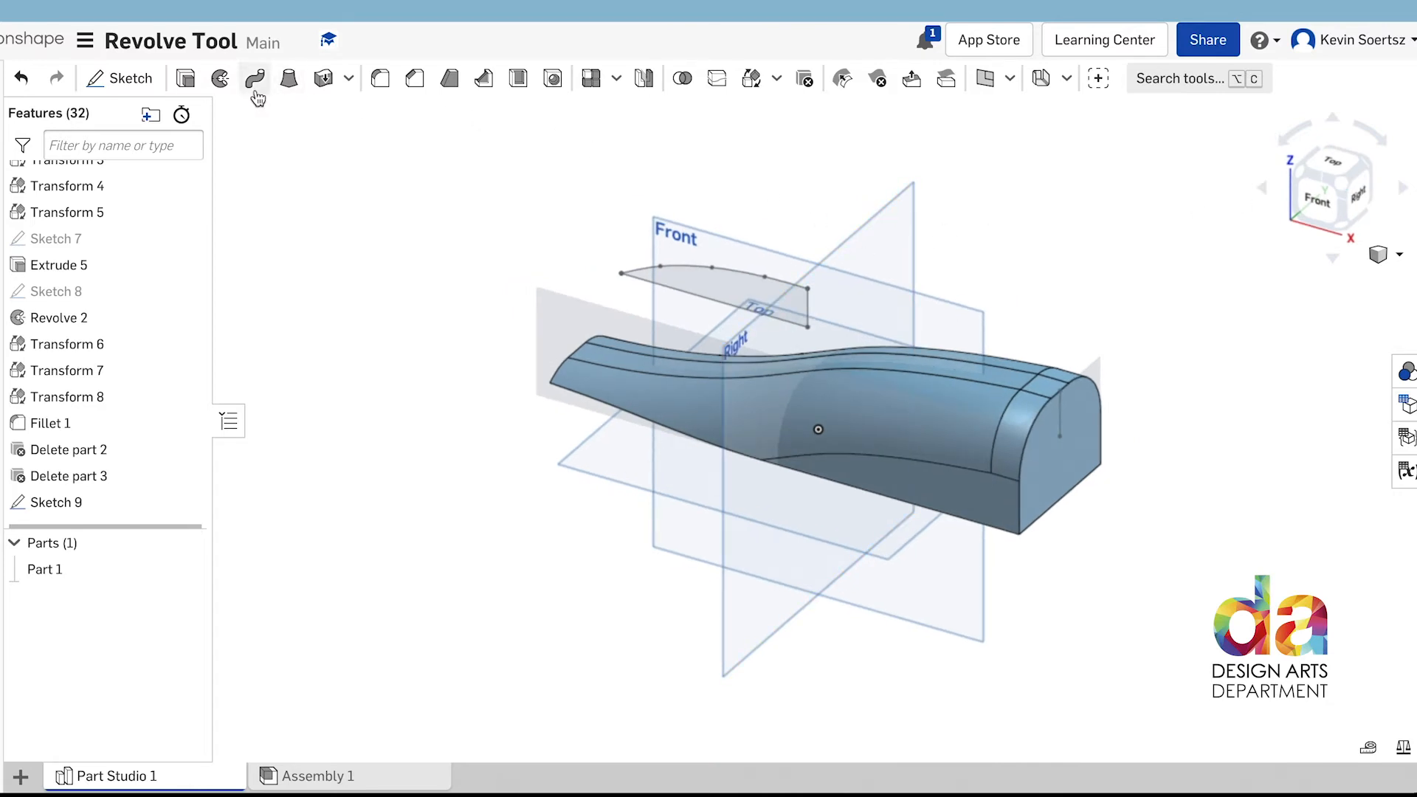
mouse_move(220, 79)
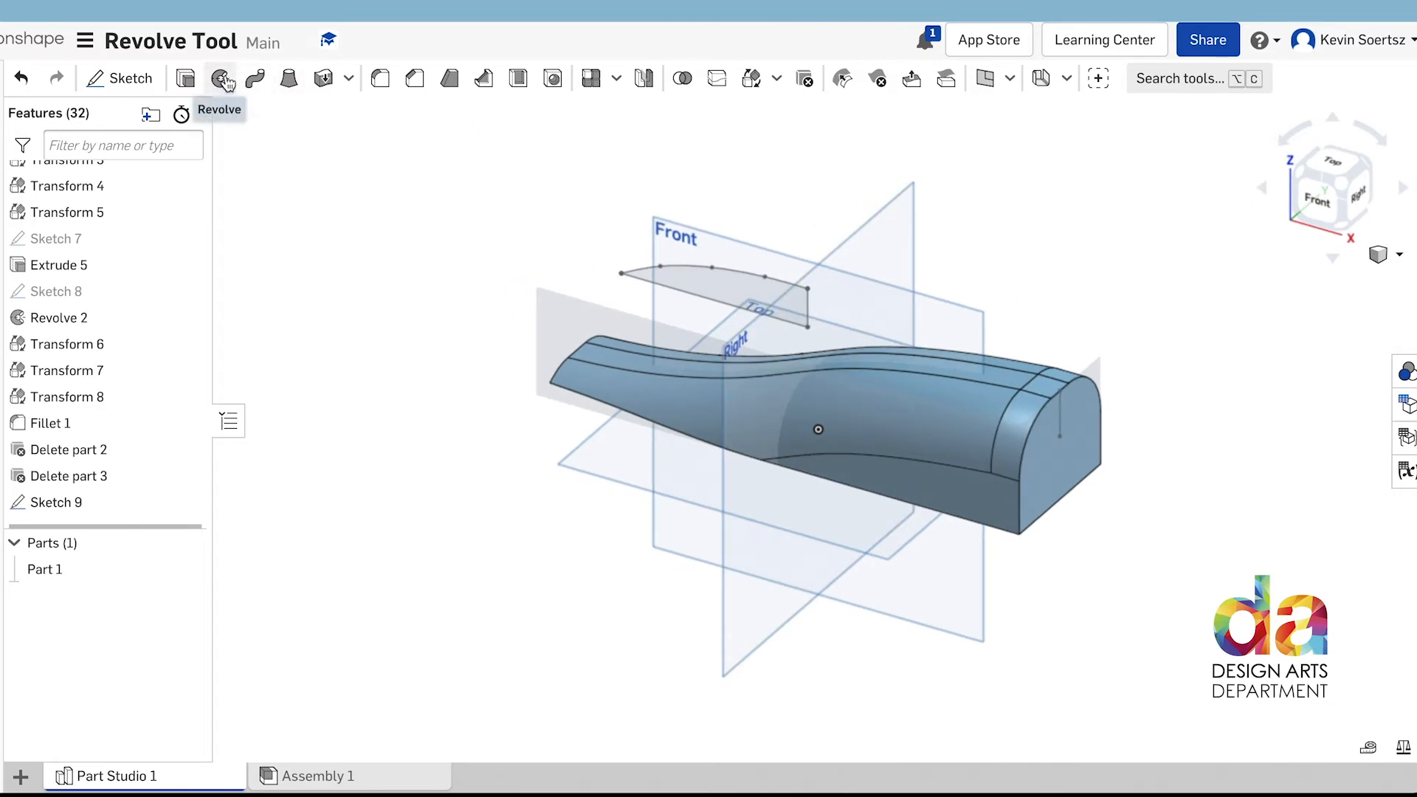
- Start Revolve 3 with the Sketch 9 face as the region, ready for an axis
click(222, 79)
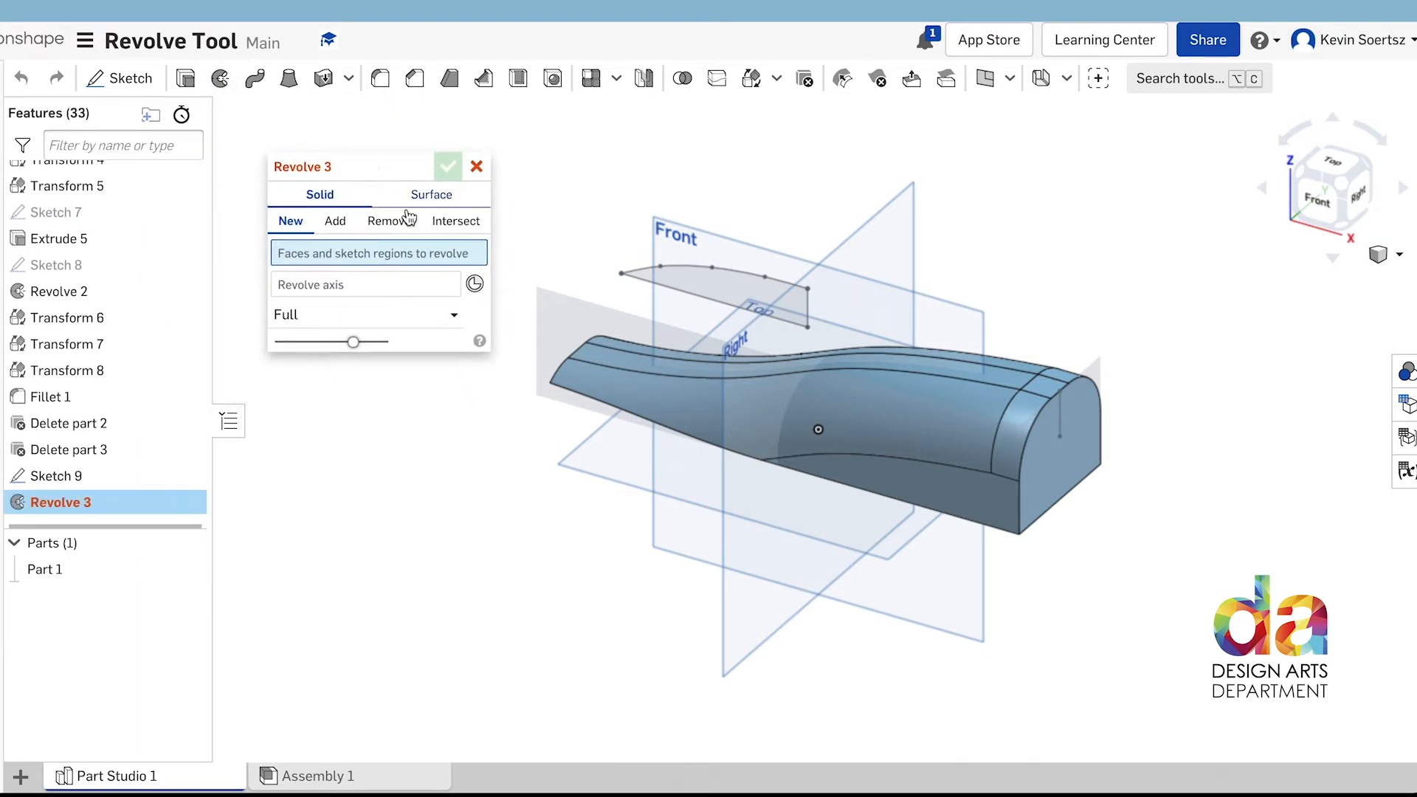
click(724, 289)
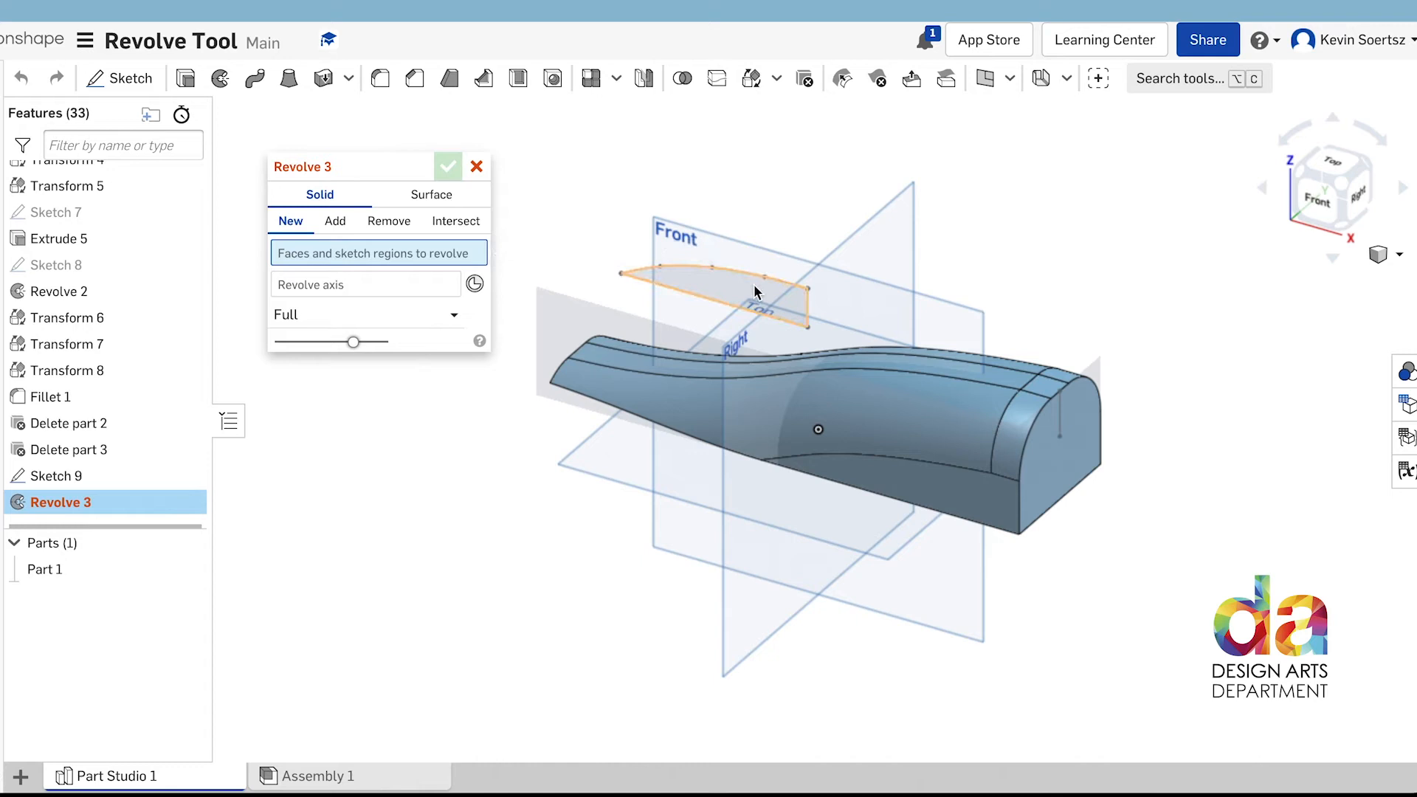
click(754, 291)
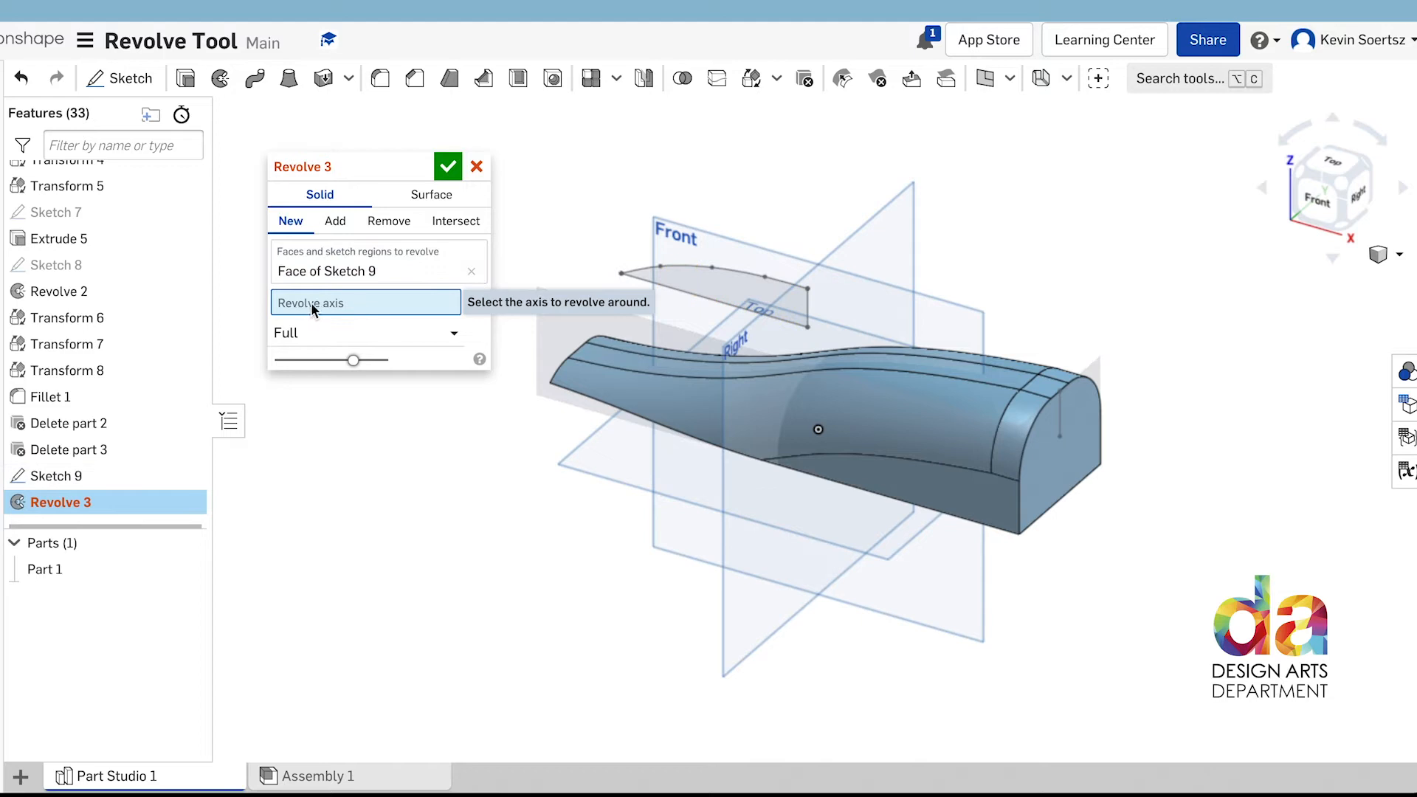
mouse_move(674, 325)
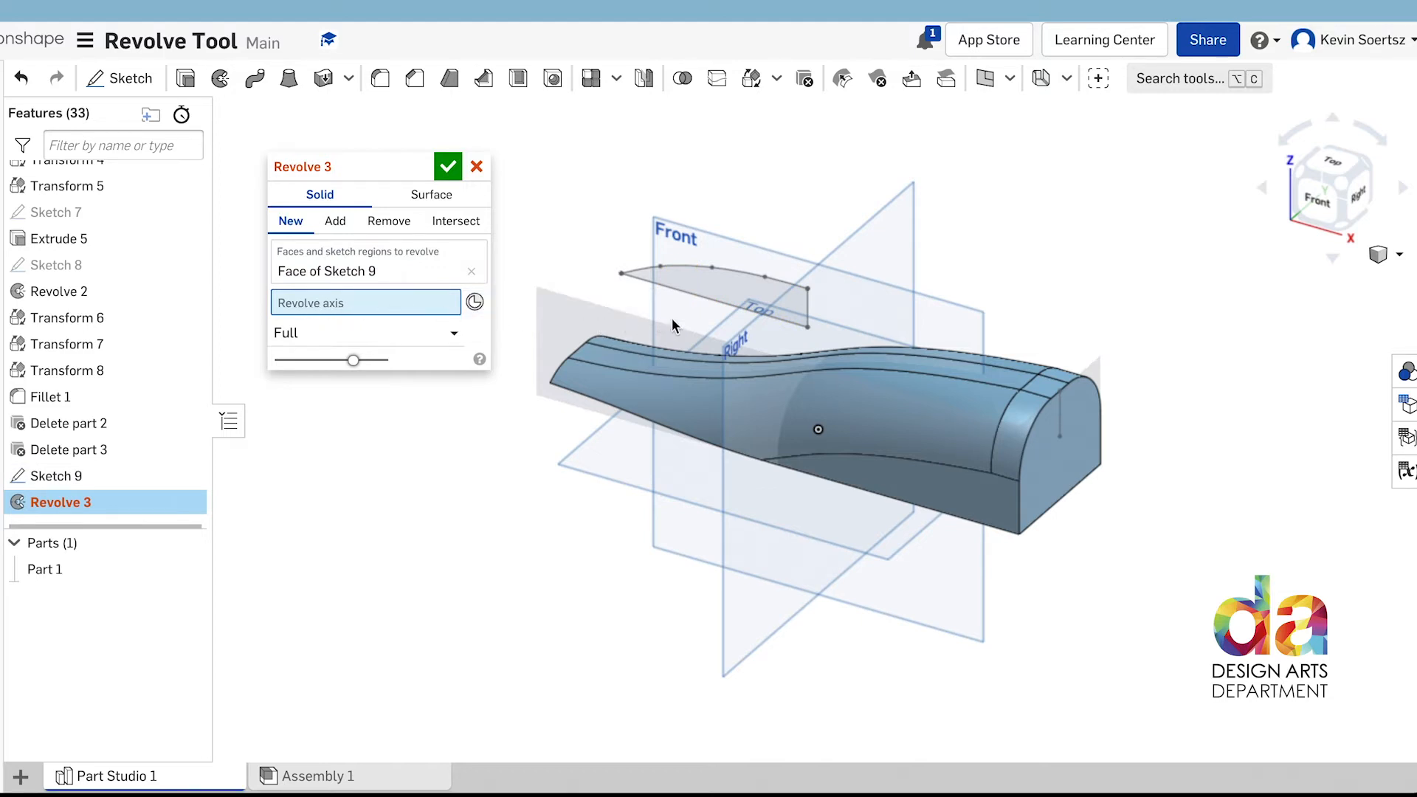
click(718, 310)
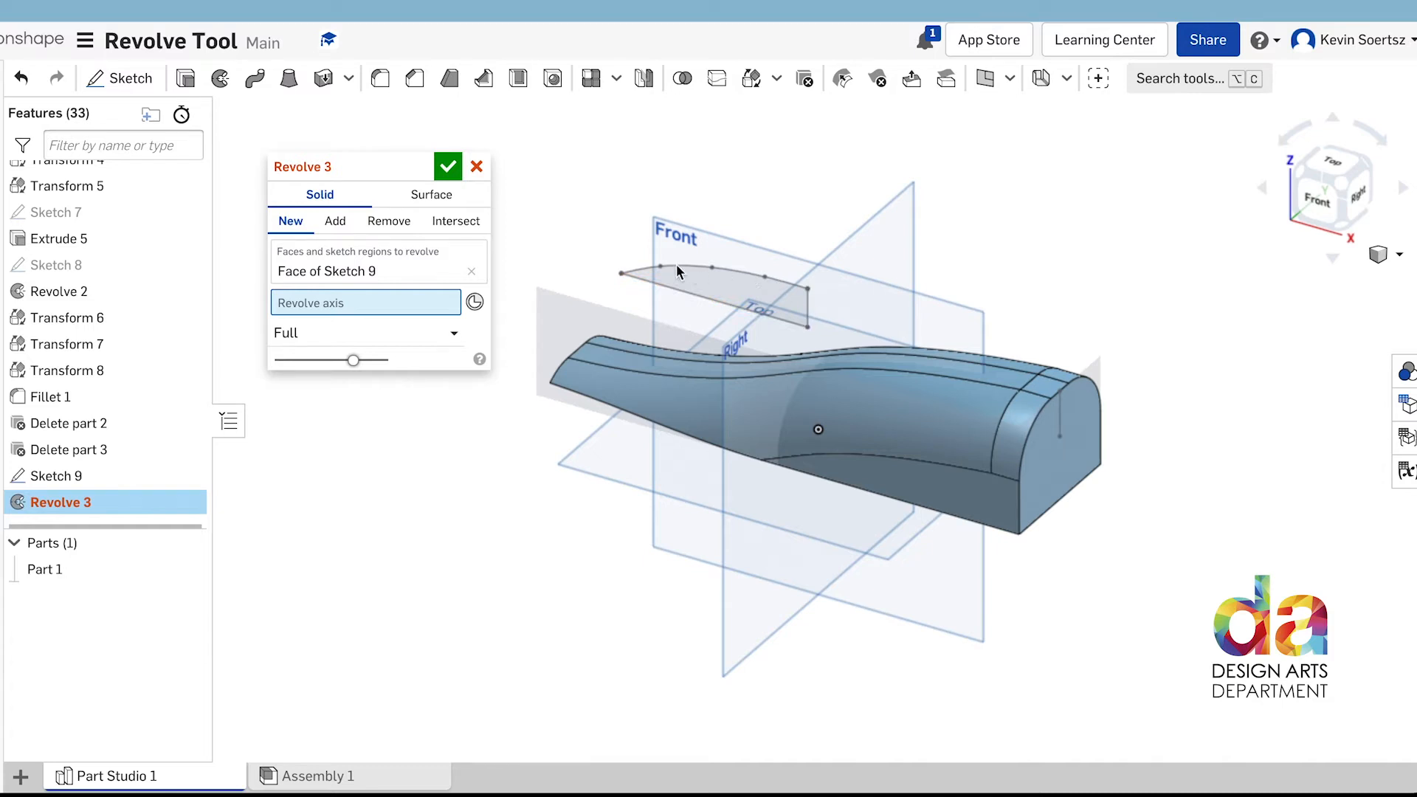
- Revolve the profile about its straight bottom edge into a new Part 2
click(723, 312)
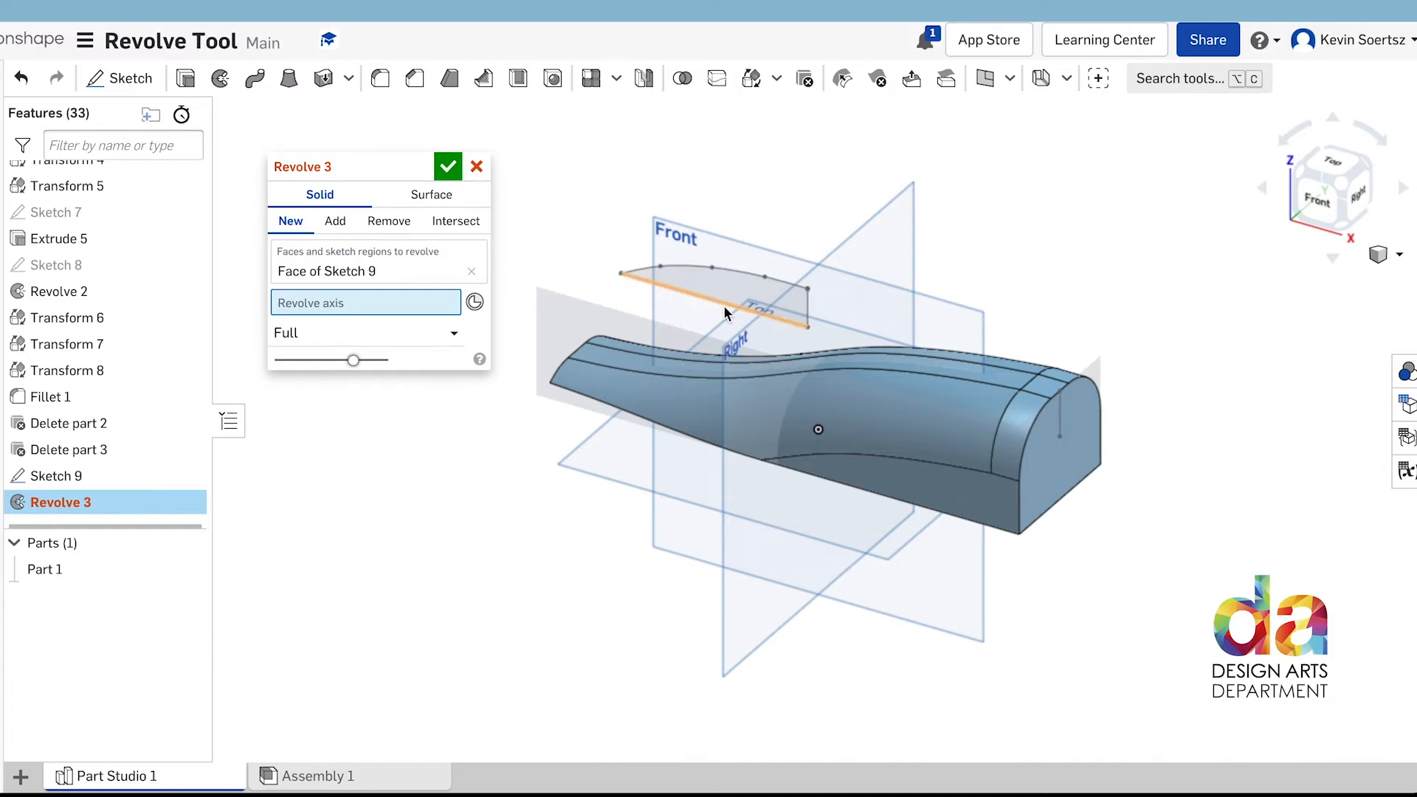
mouse_move(721, 311)
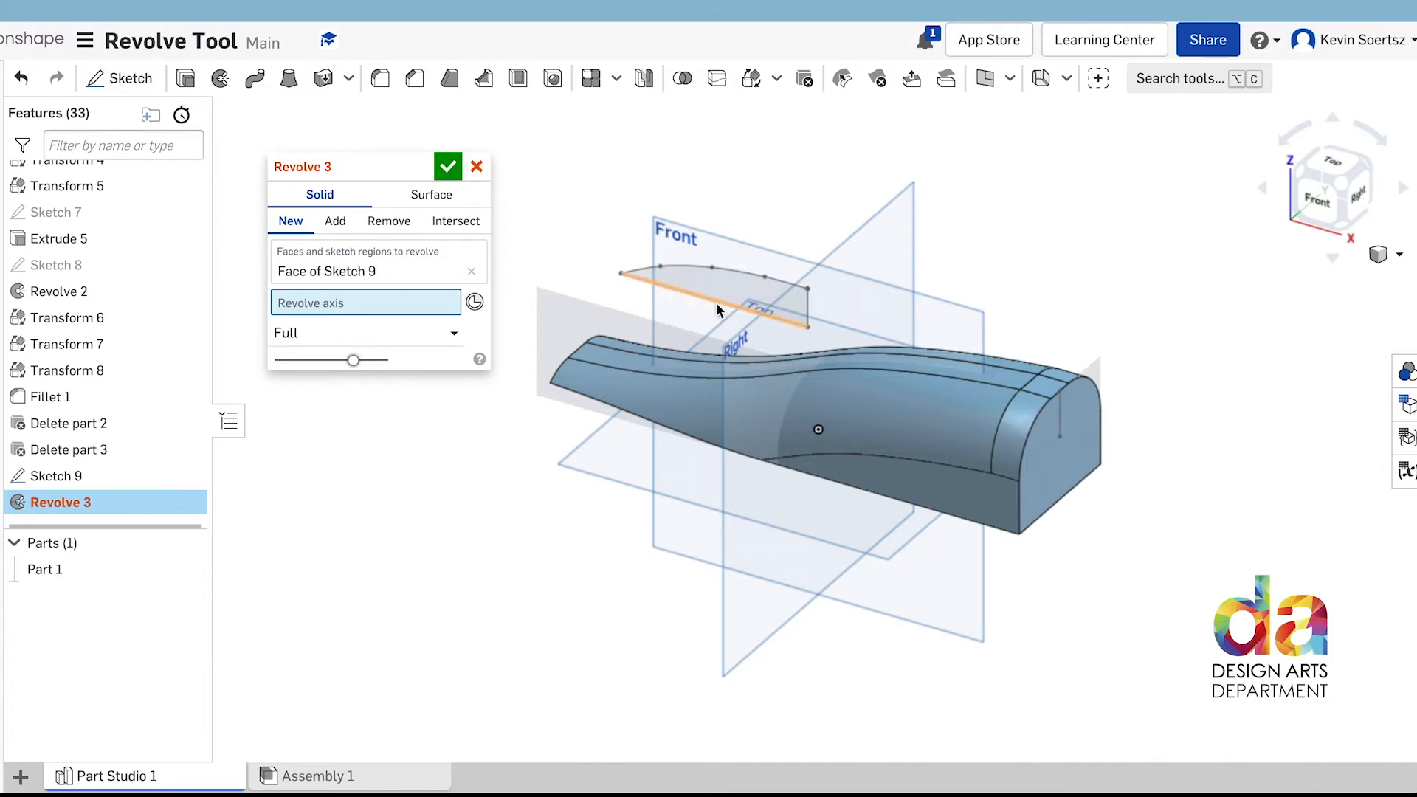
click(335, 222)
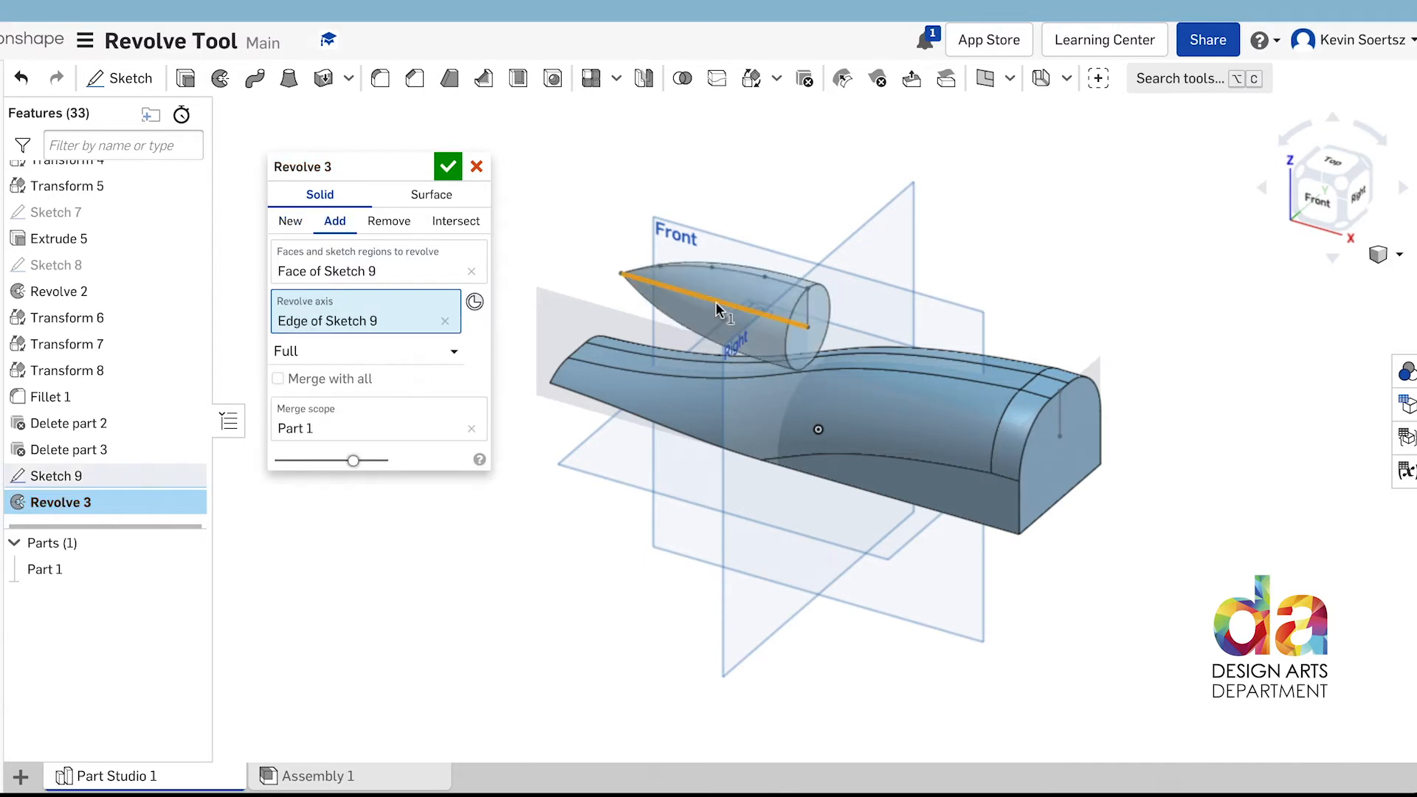
mouse_move(882, 334)
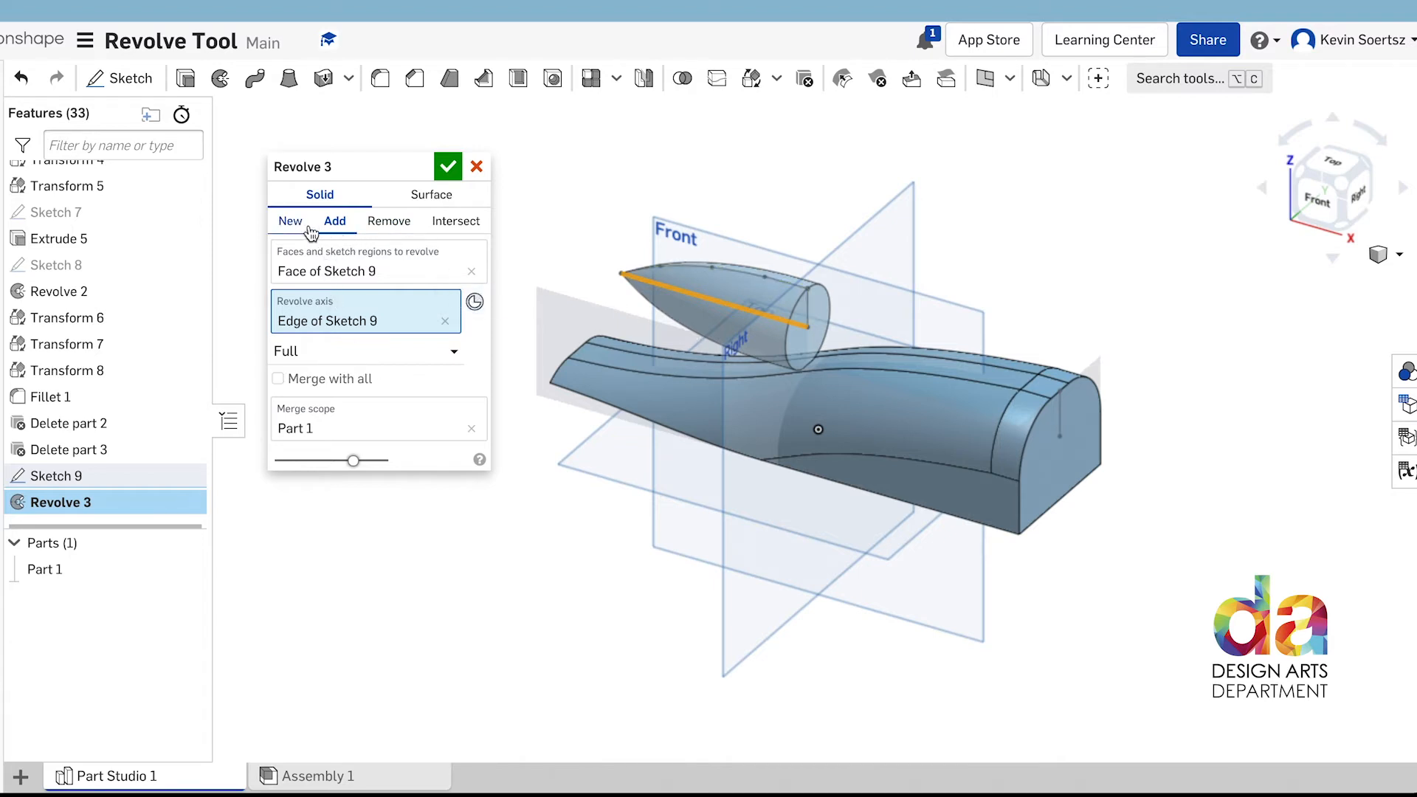
click(290, 221)
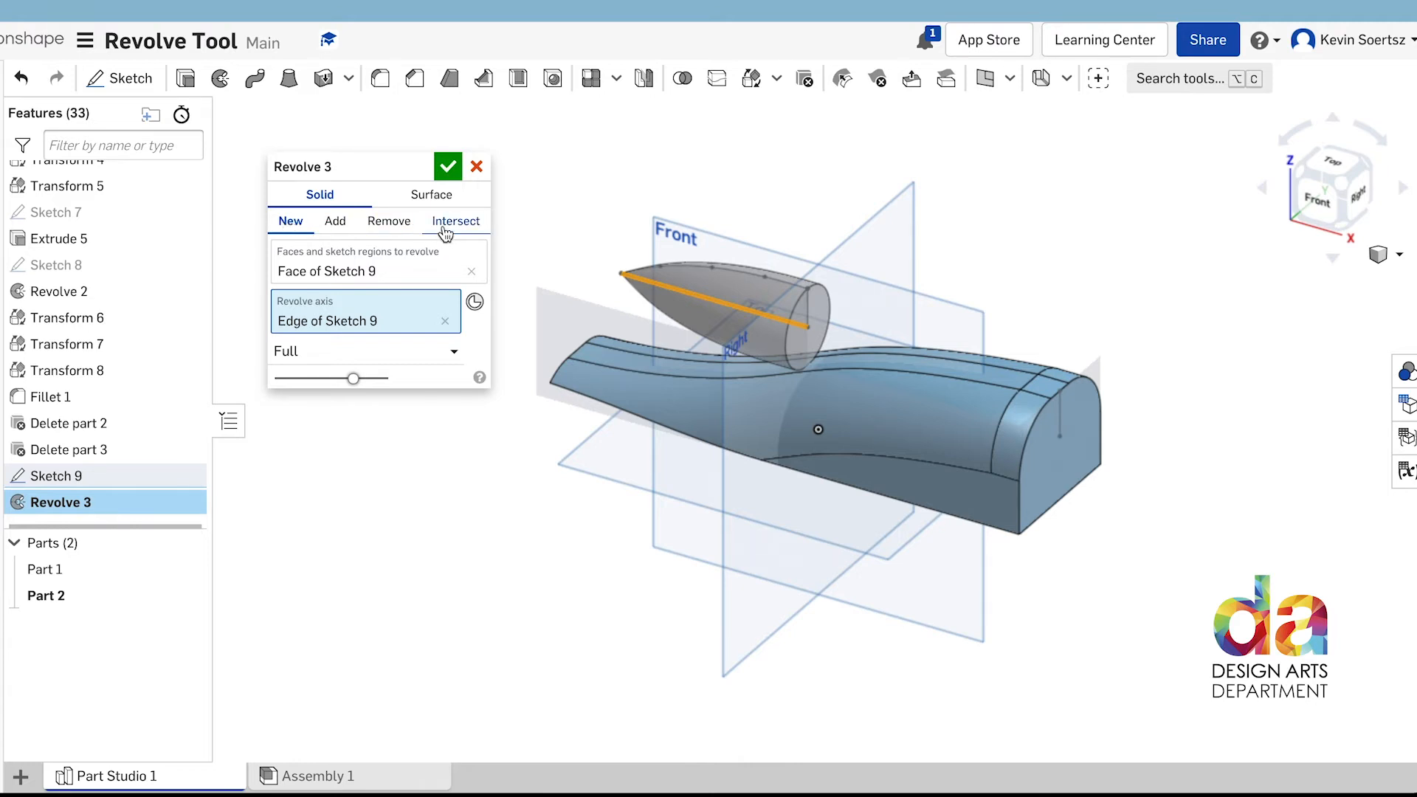
click(448, 167)
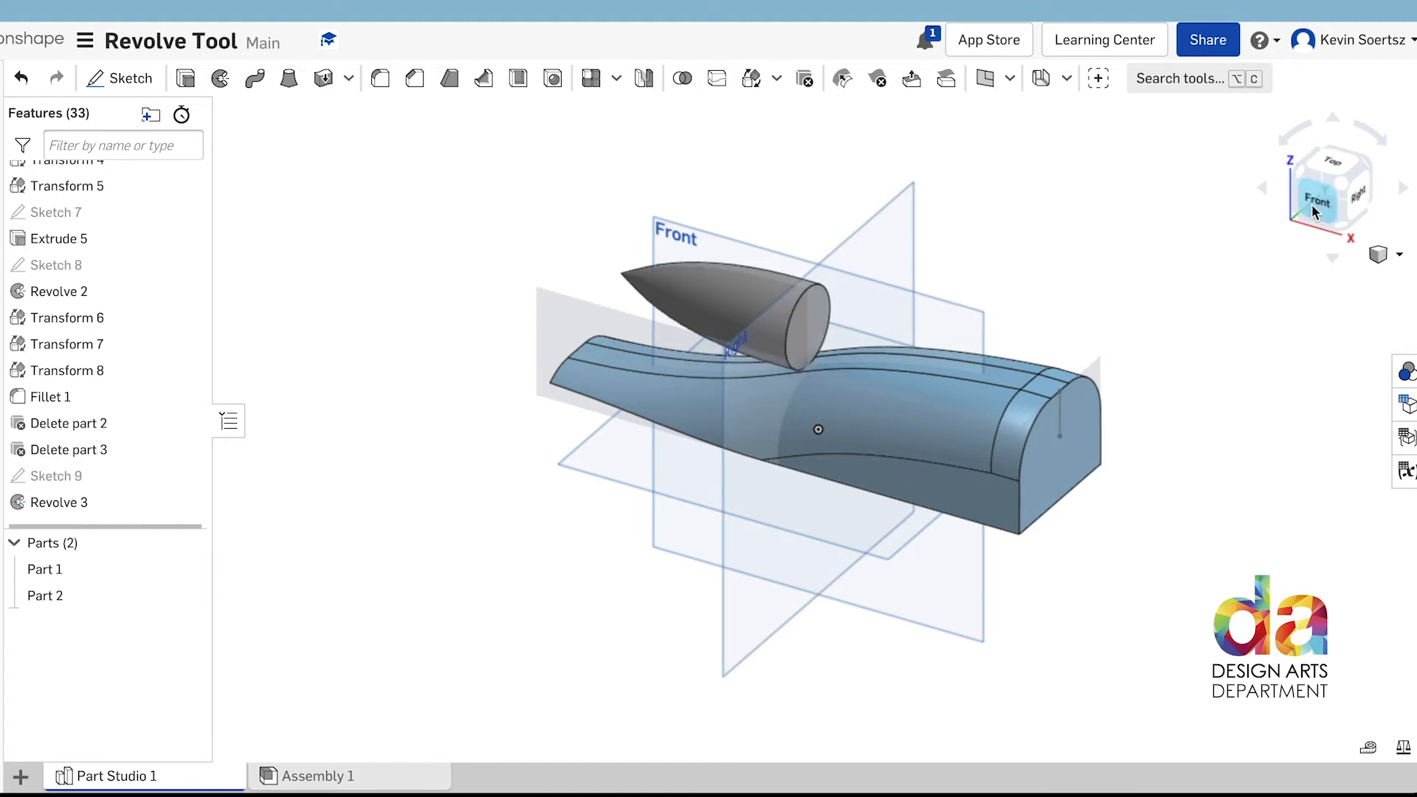
- Translate Part 2 about 4.6 in along X toward the car's rear as Transform 9
click(1320, 198)
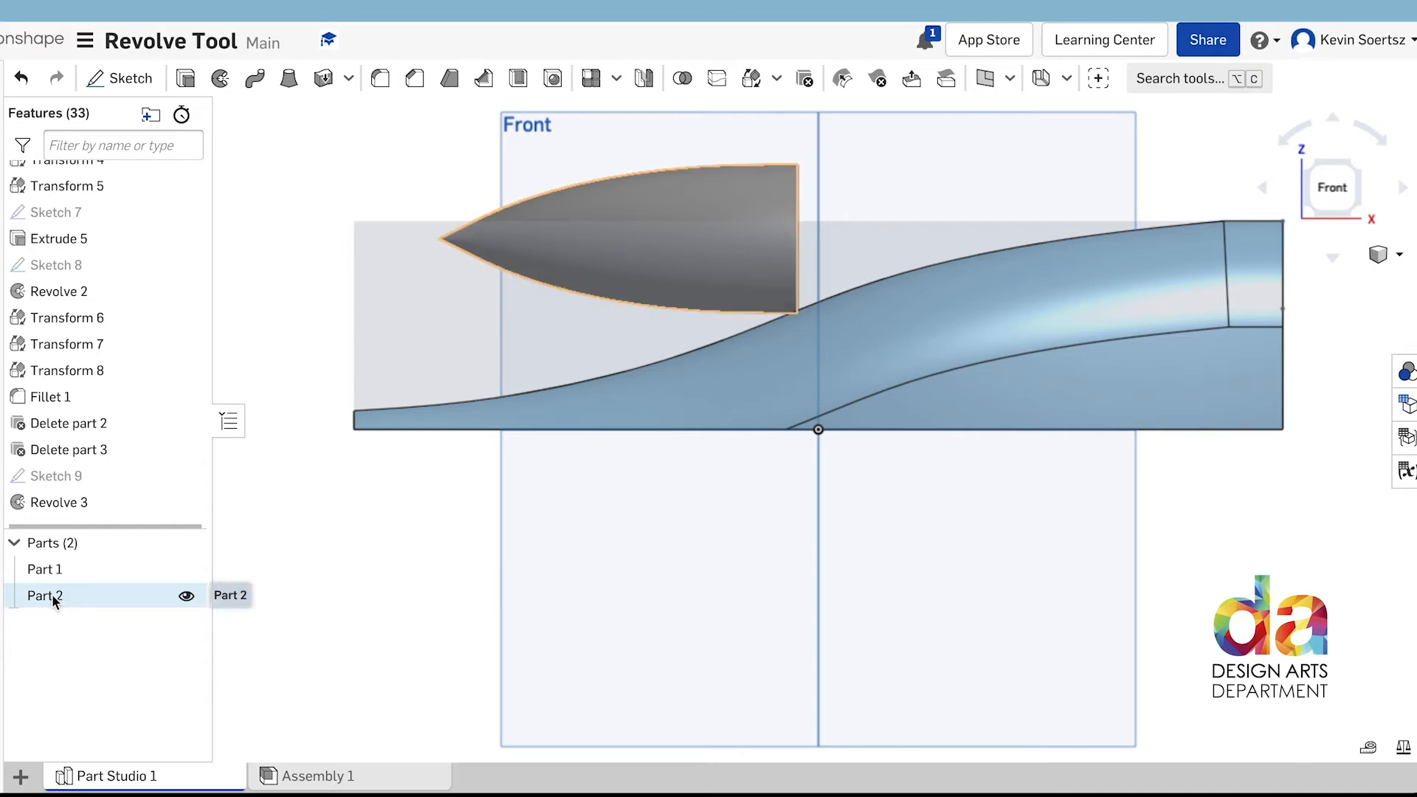
click(45, 596)
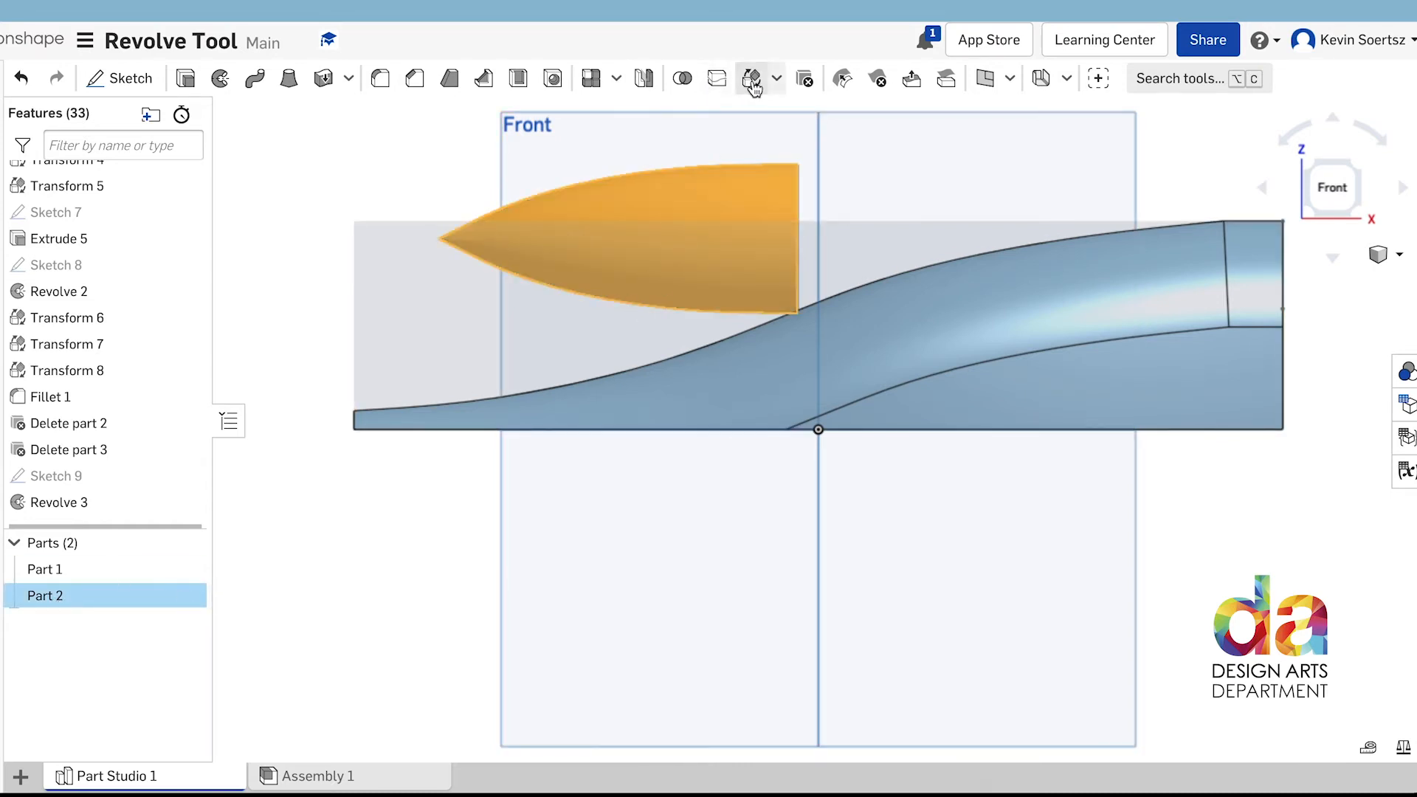
click(753, 78)
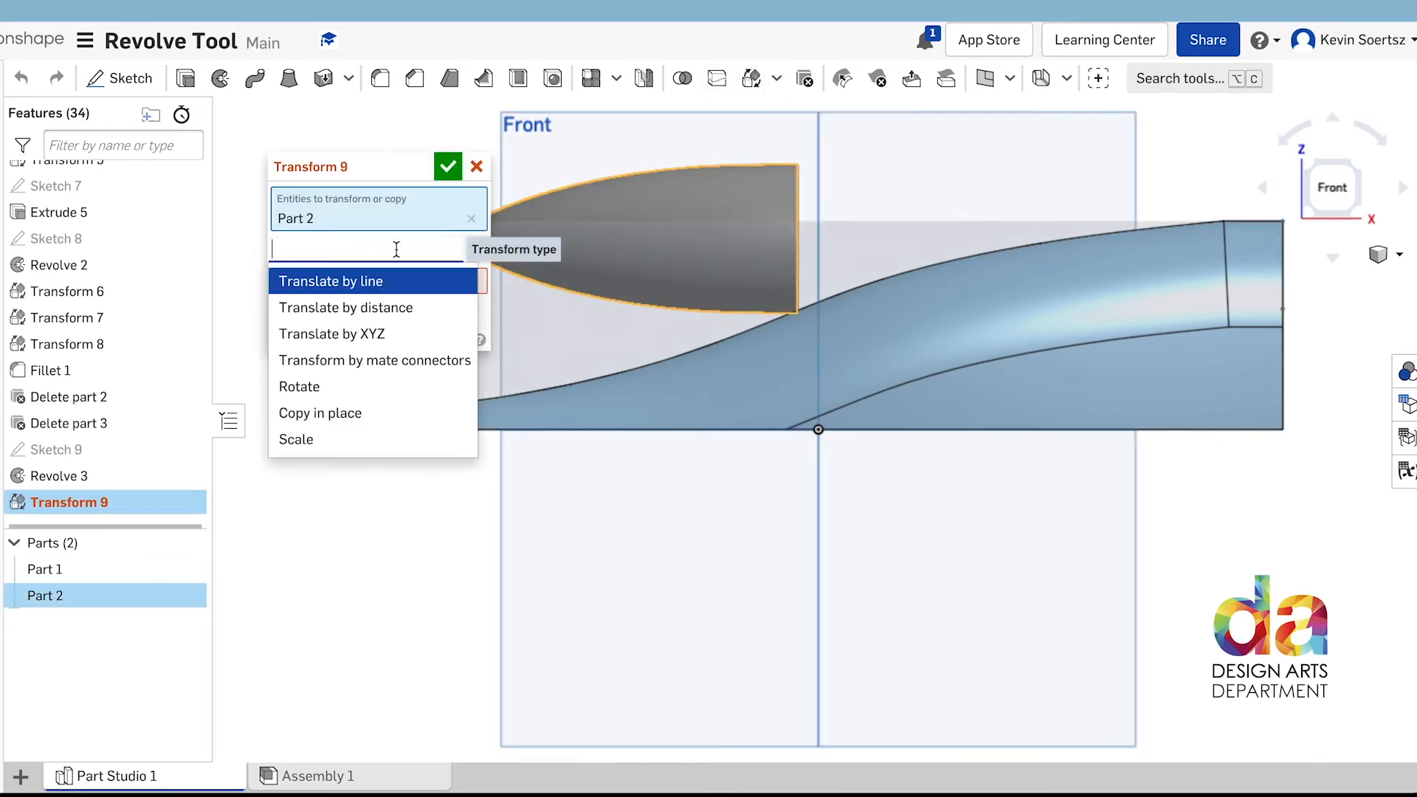
click(331, 333)
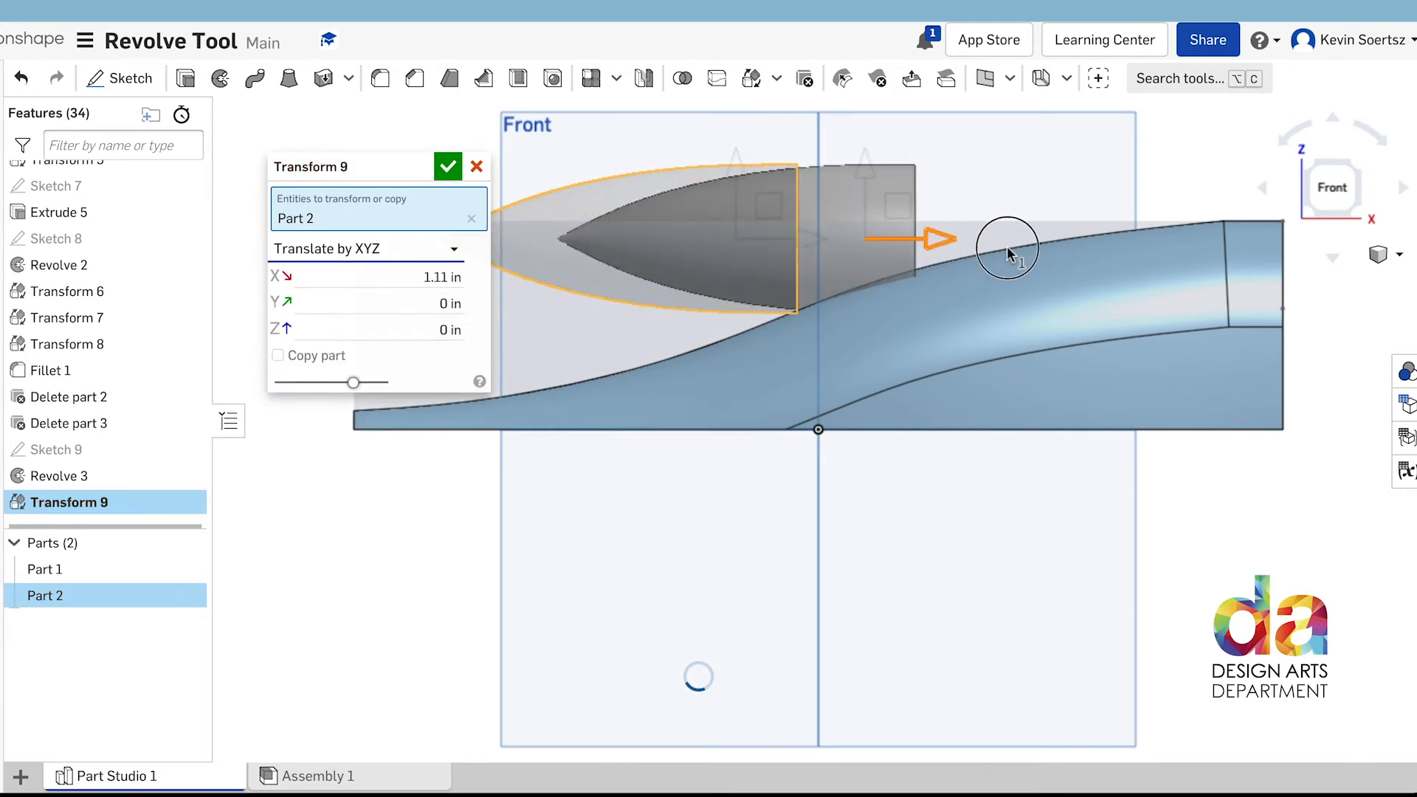
drag(931, 238, 1220, 253)
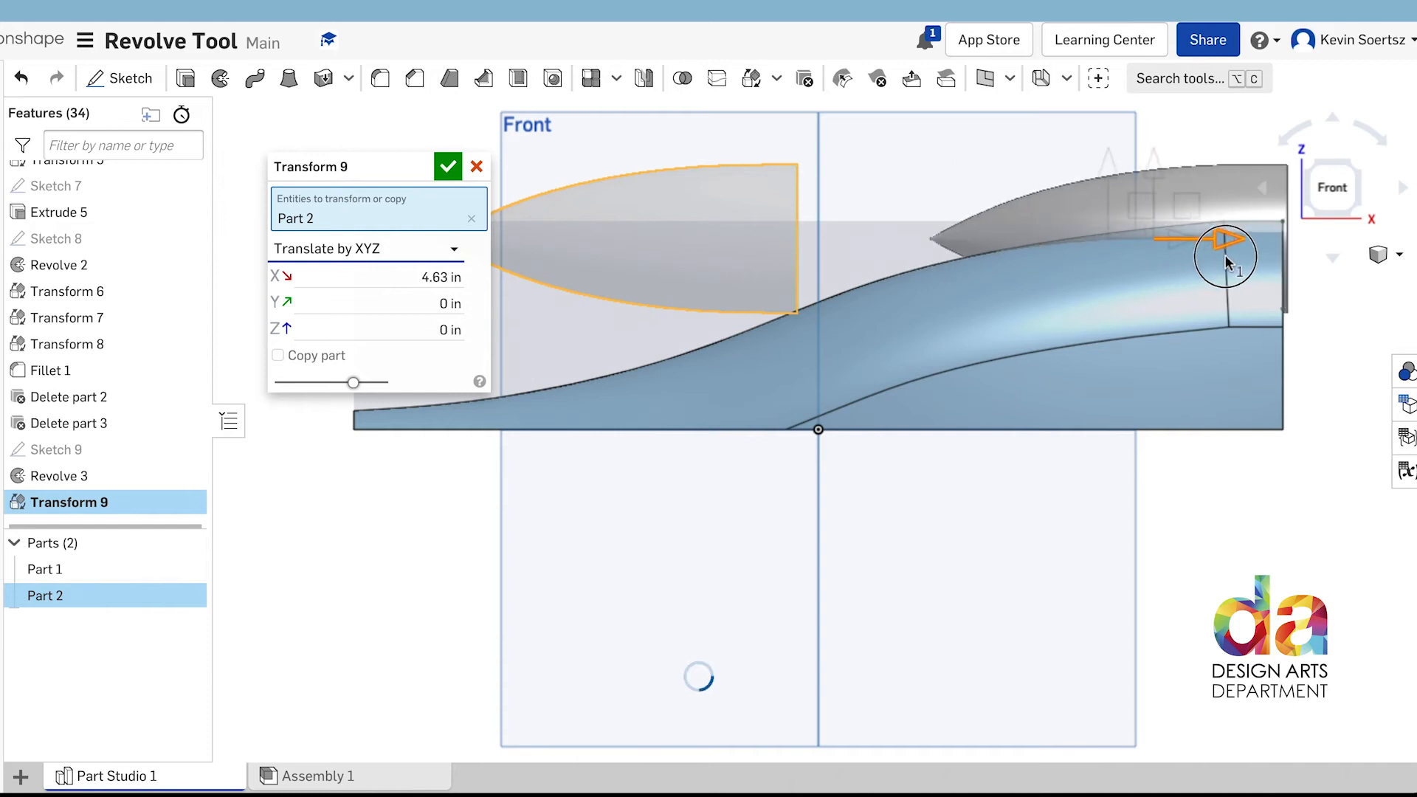
drag(1225, 256, 1175, 251)
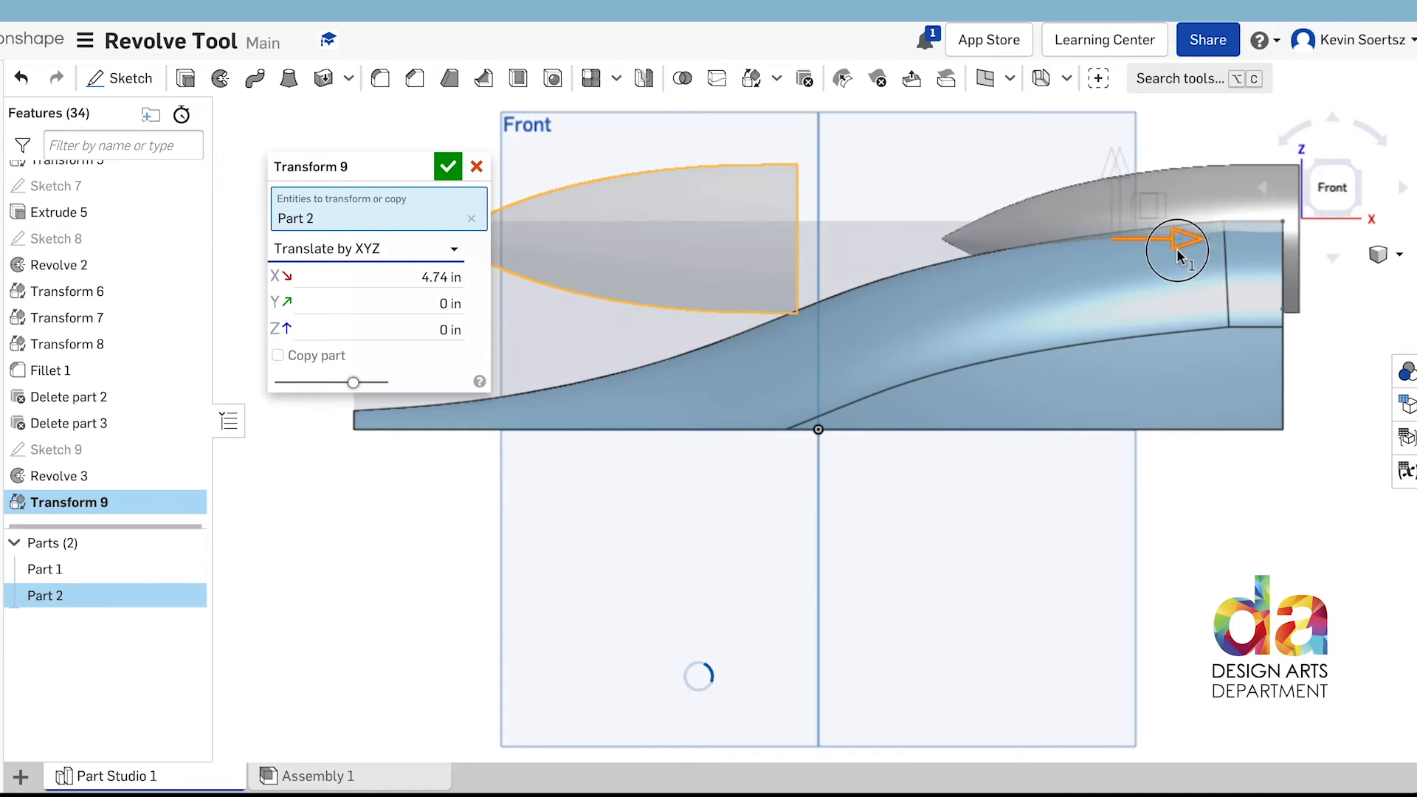
drag(1175, 249, 1166, 248)
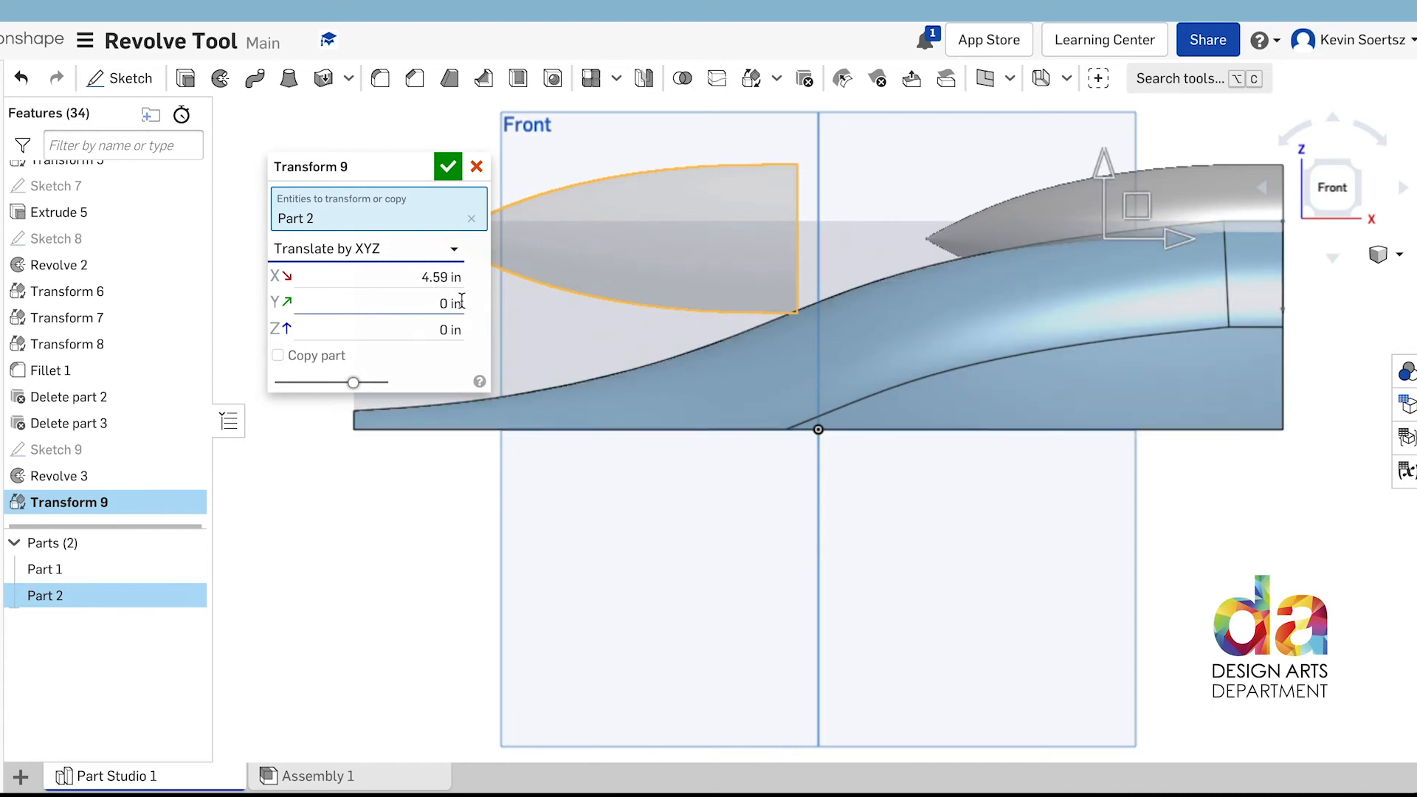
click(447, 168)
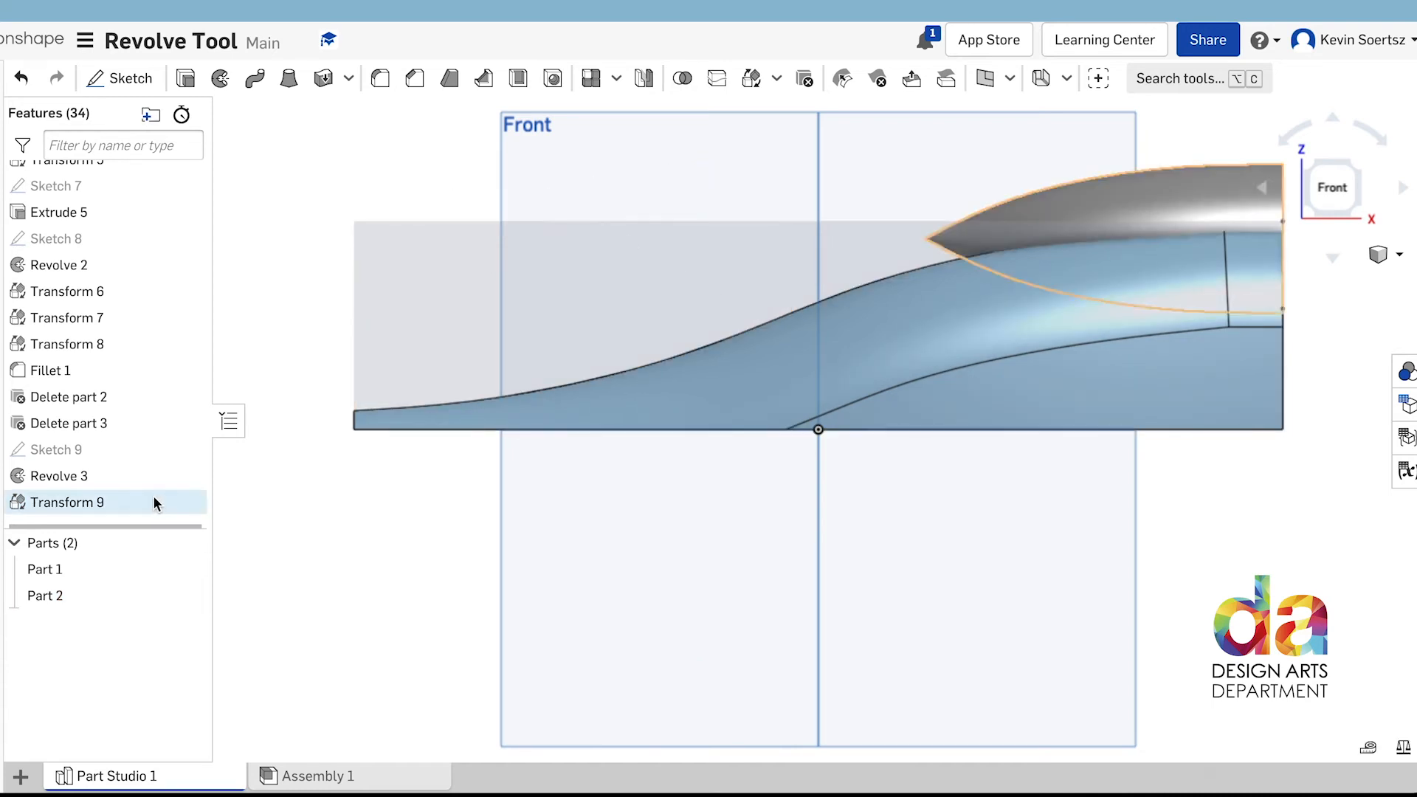
- Scale Part 2 uniformly by 1.3 about its pointed tip vertex
click(45, 595)
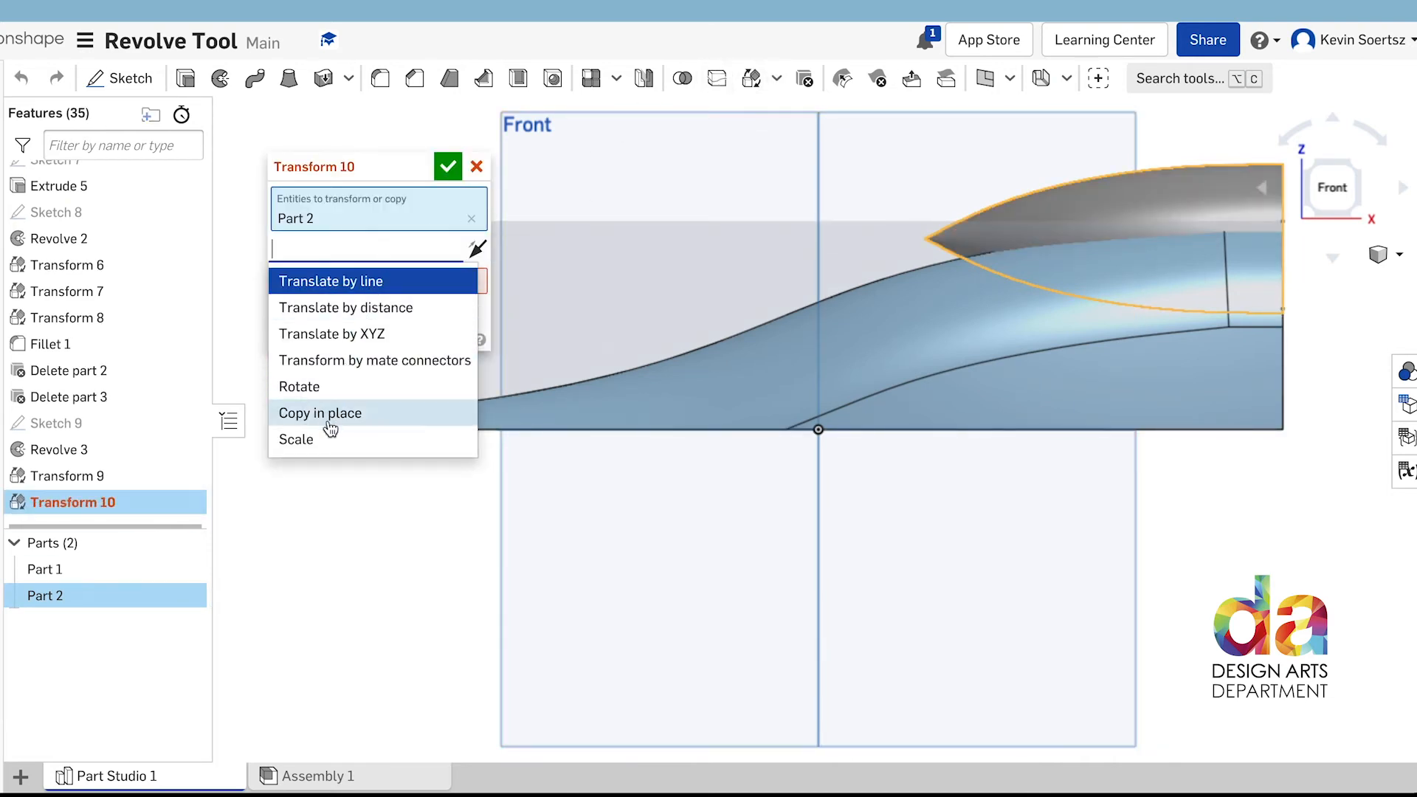
click(296, 439)
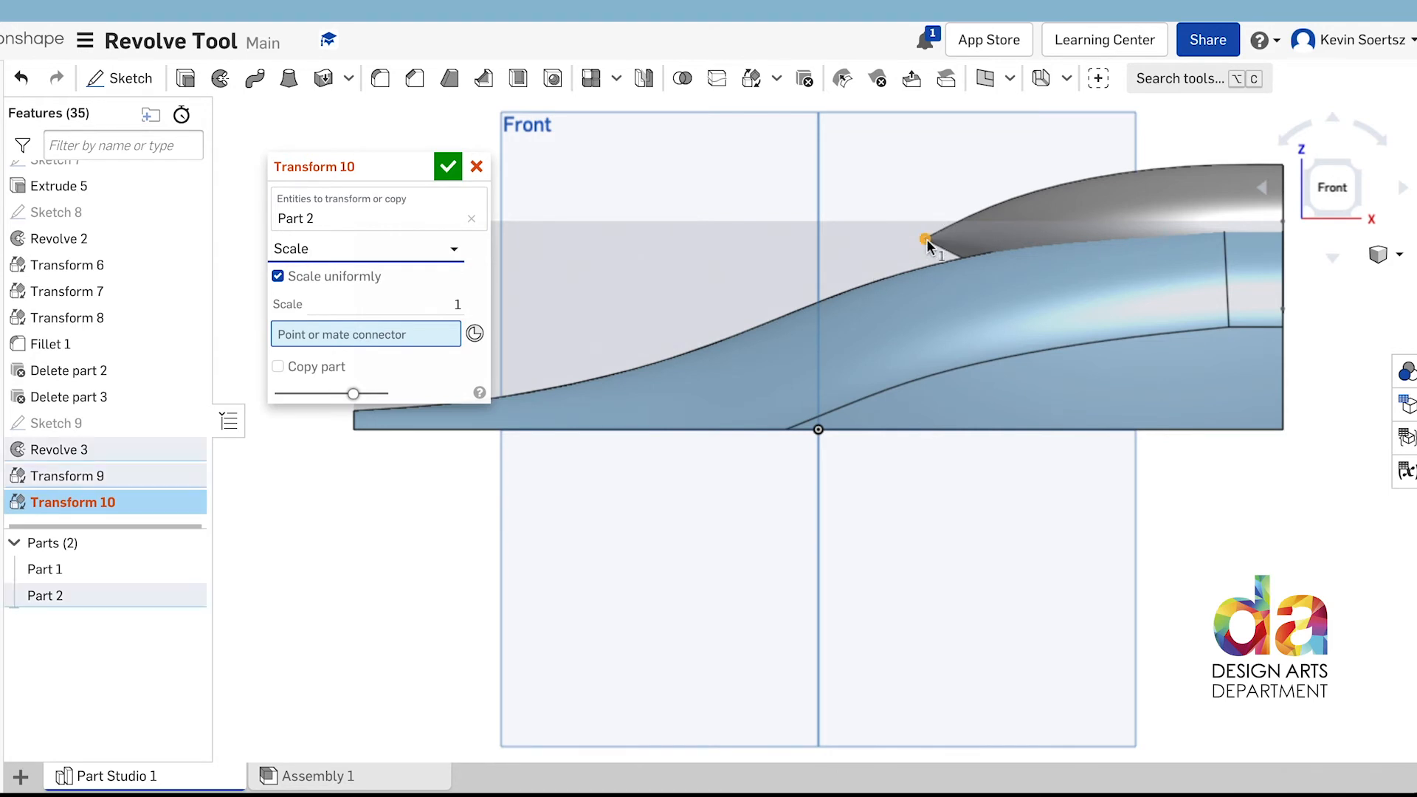
click(926, 240)
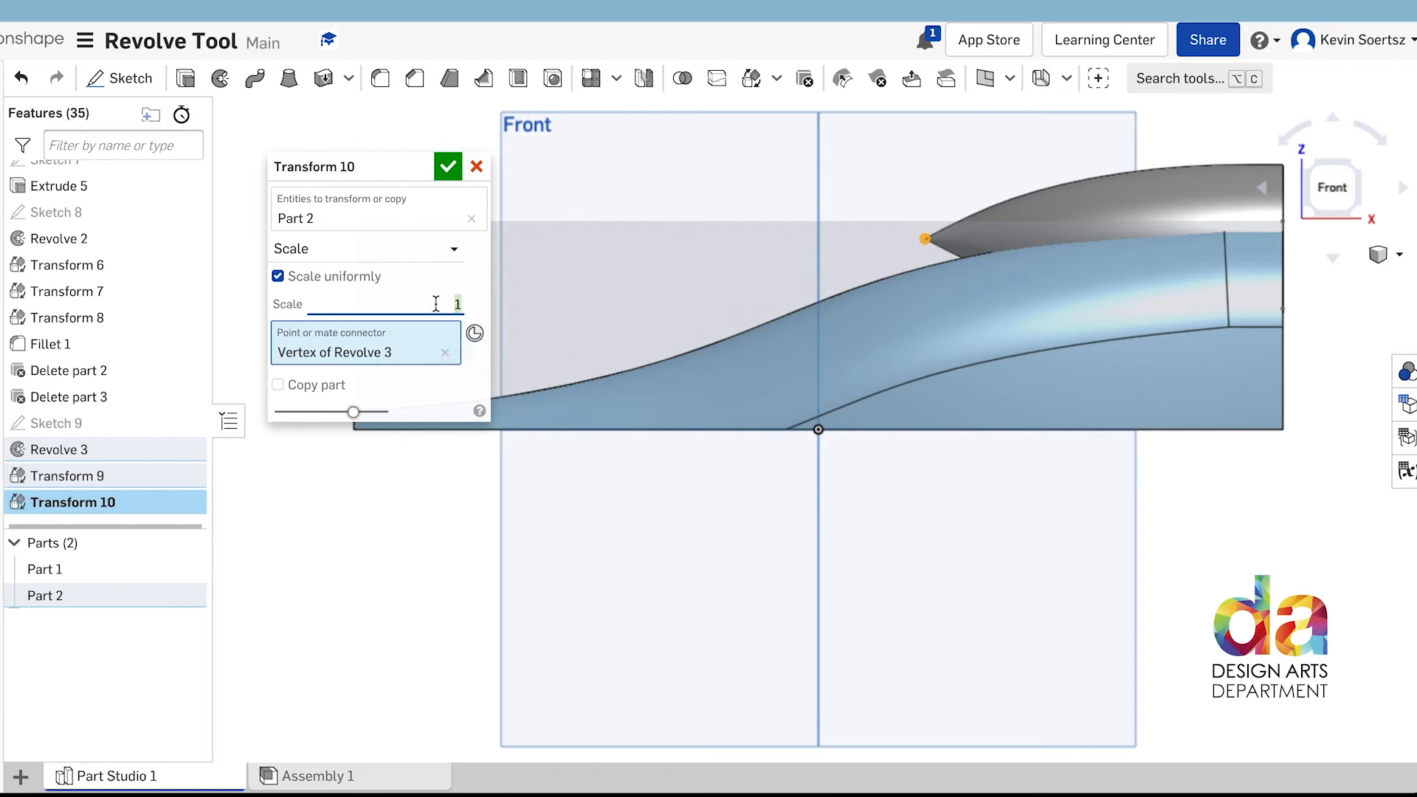
text(2)
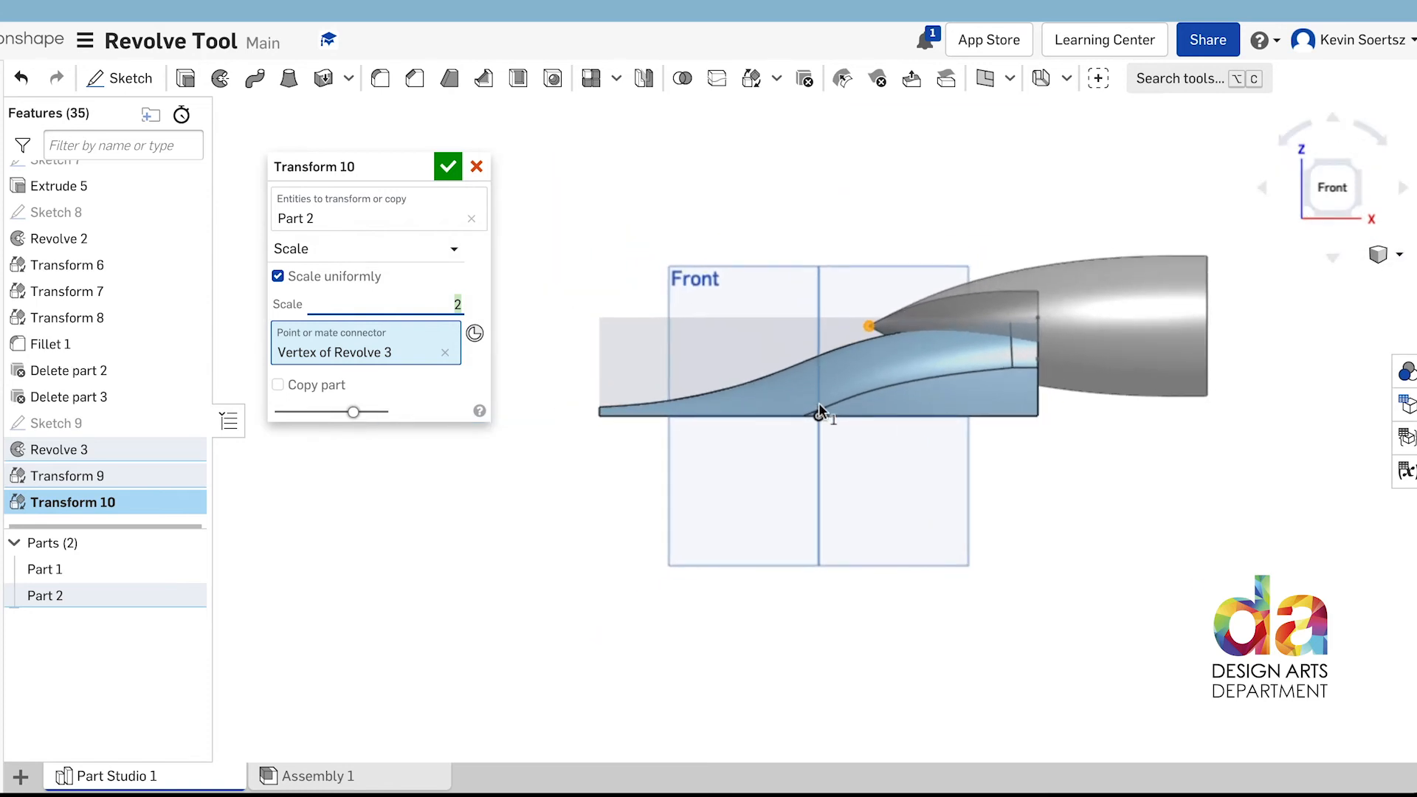
mouse_move(515, 301)
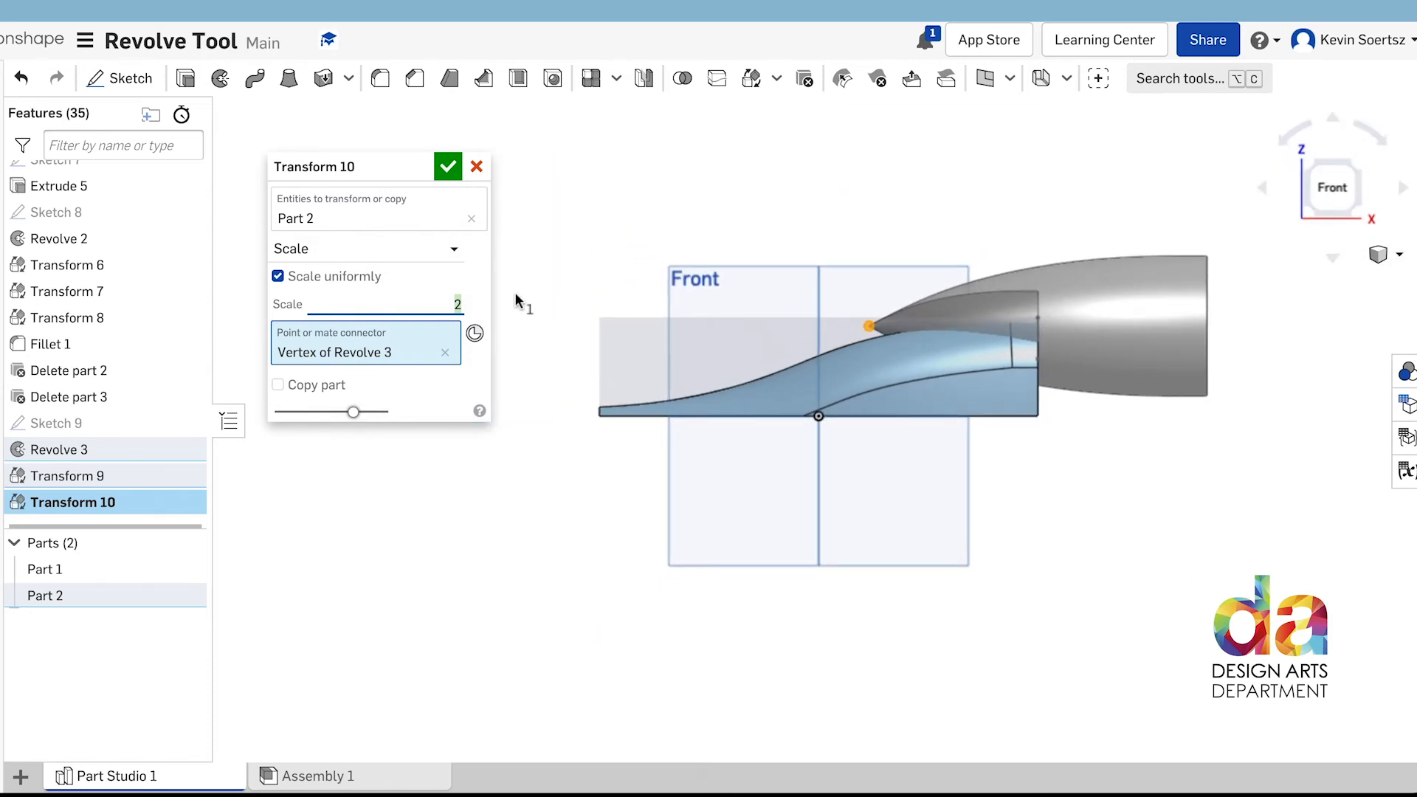
text(1.3)
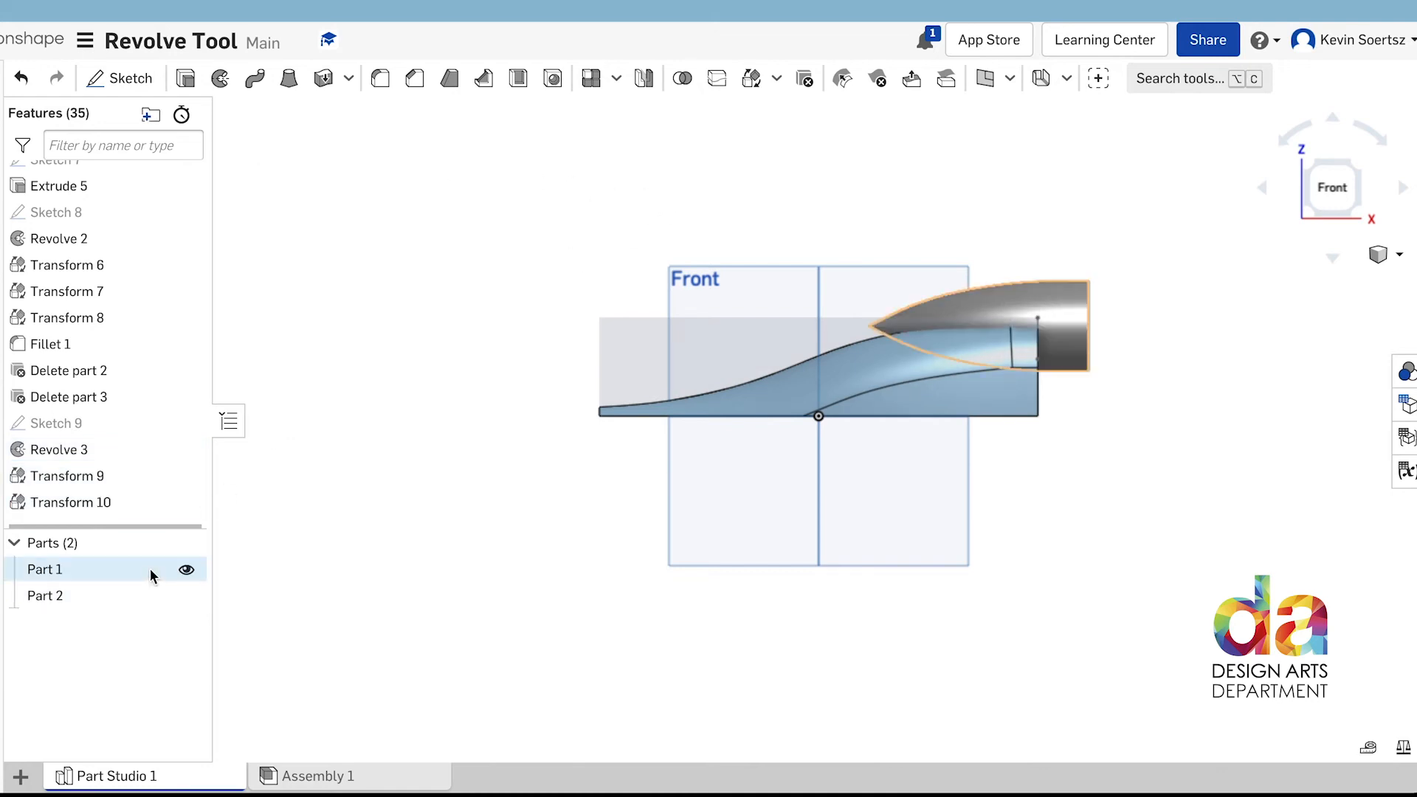
- Translate Part 2 along X and Z until it rests flush on the car body
click(643, 78)
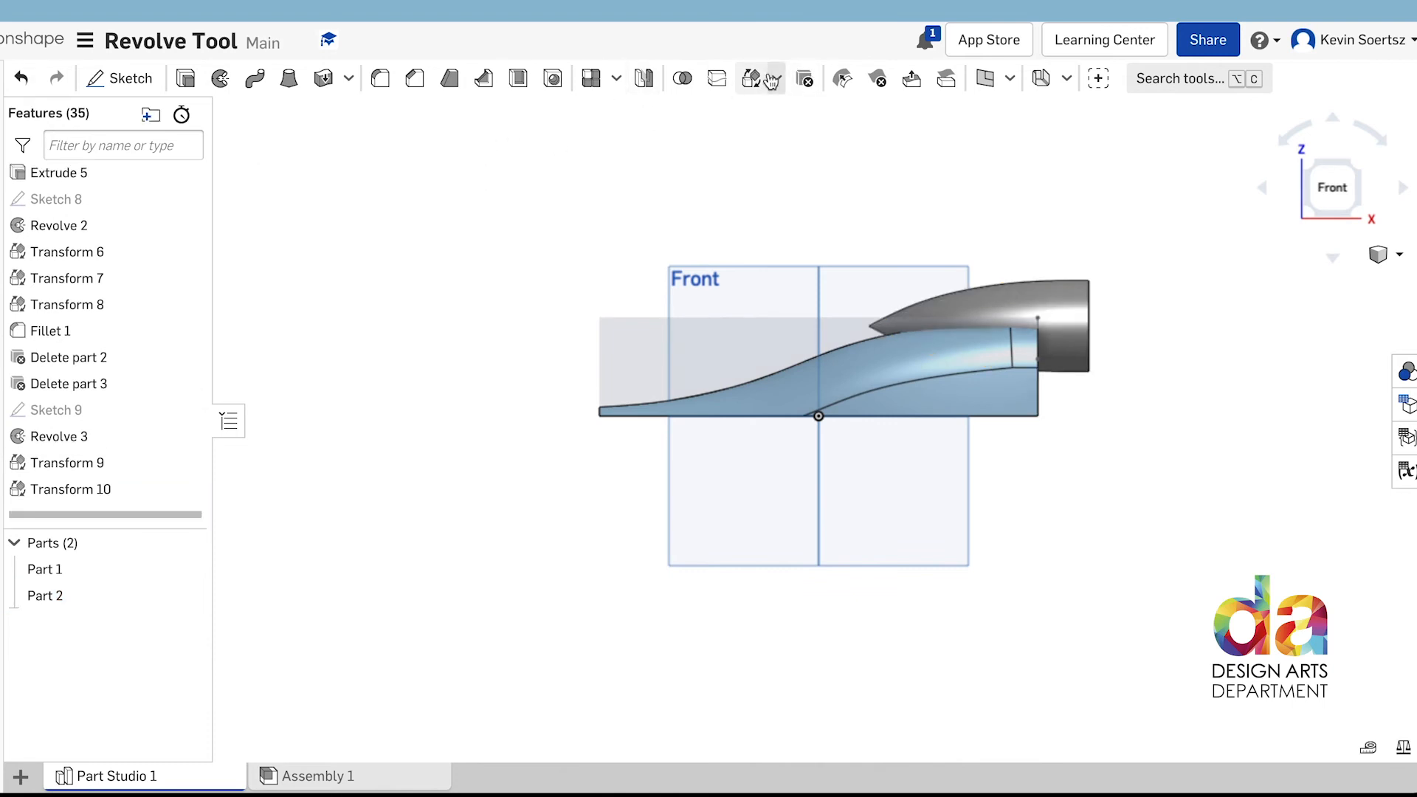
click(753, 79)
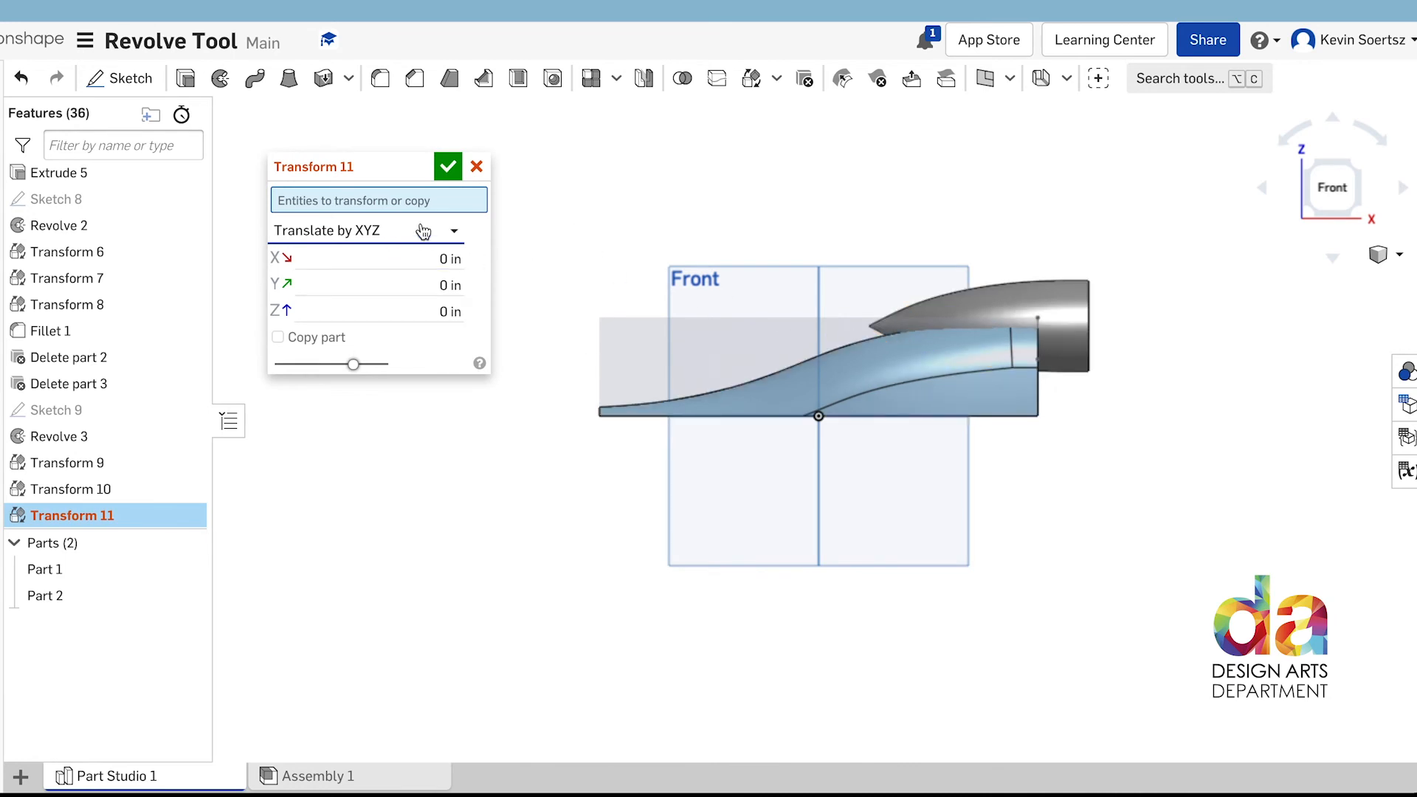
click(45, 595)
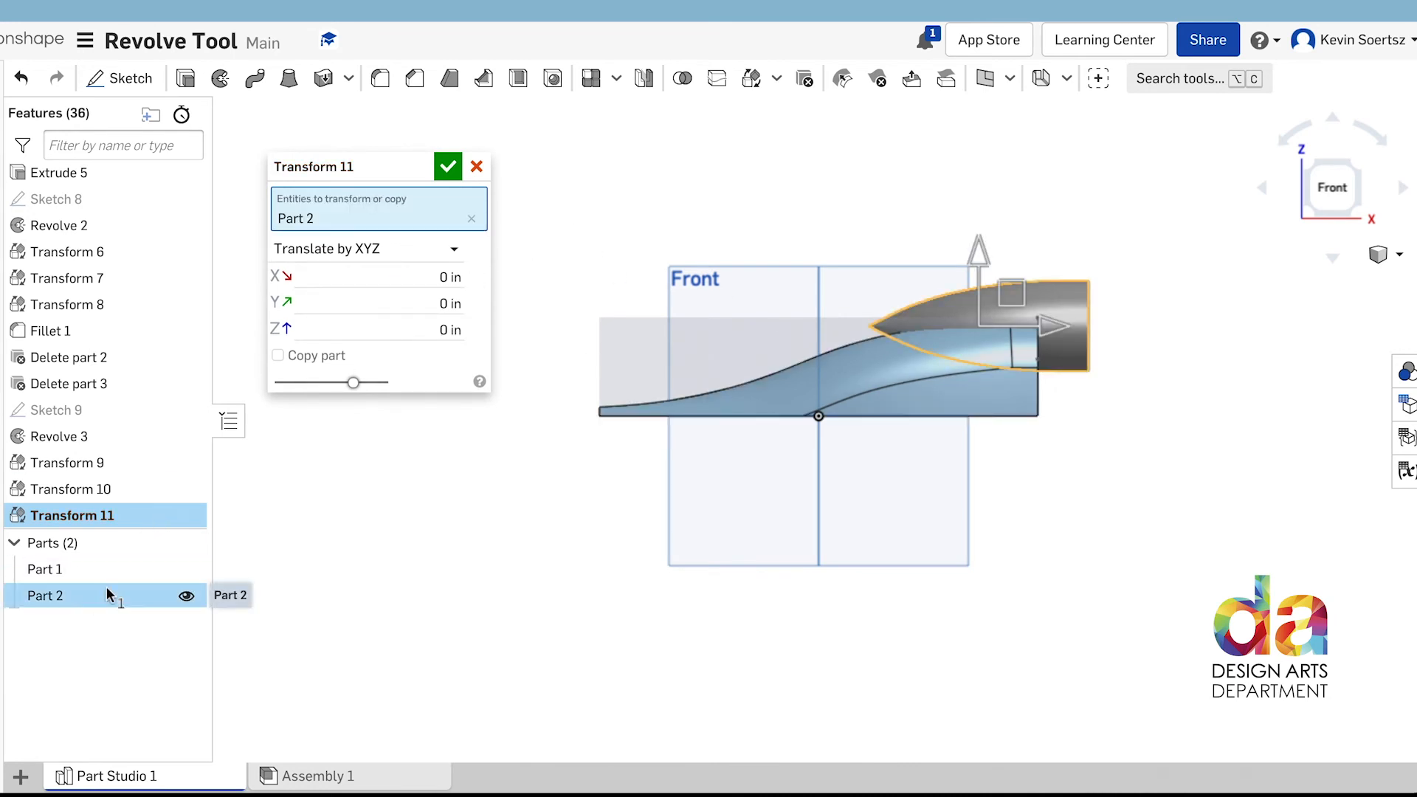
drag(1048, 327, 998, 327)
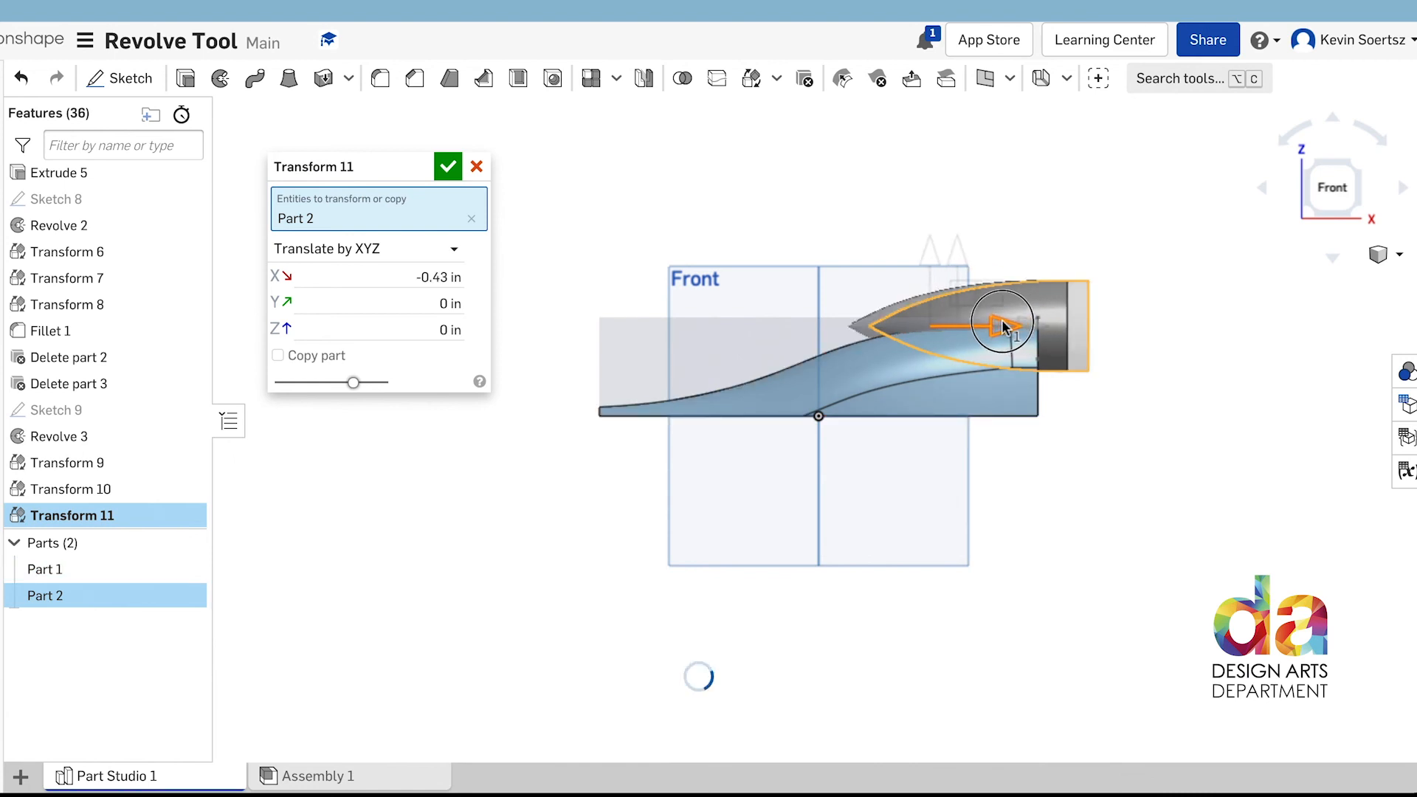
drag(1001, 323, 1001, 323)
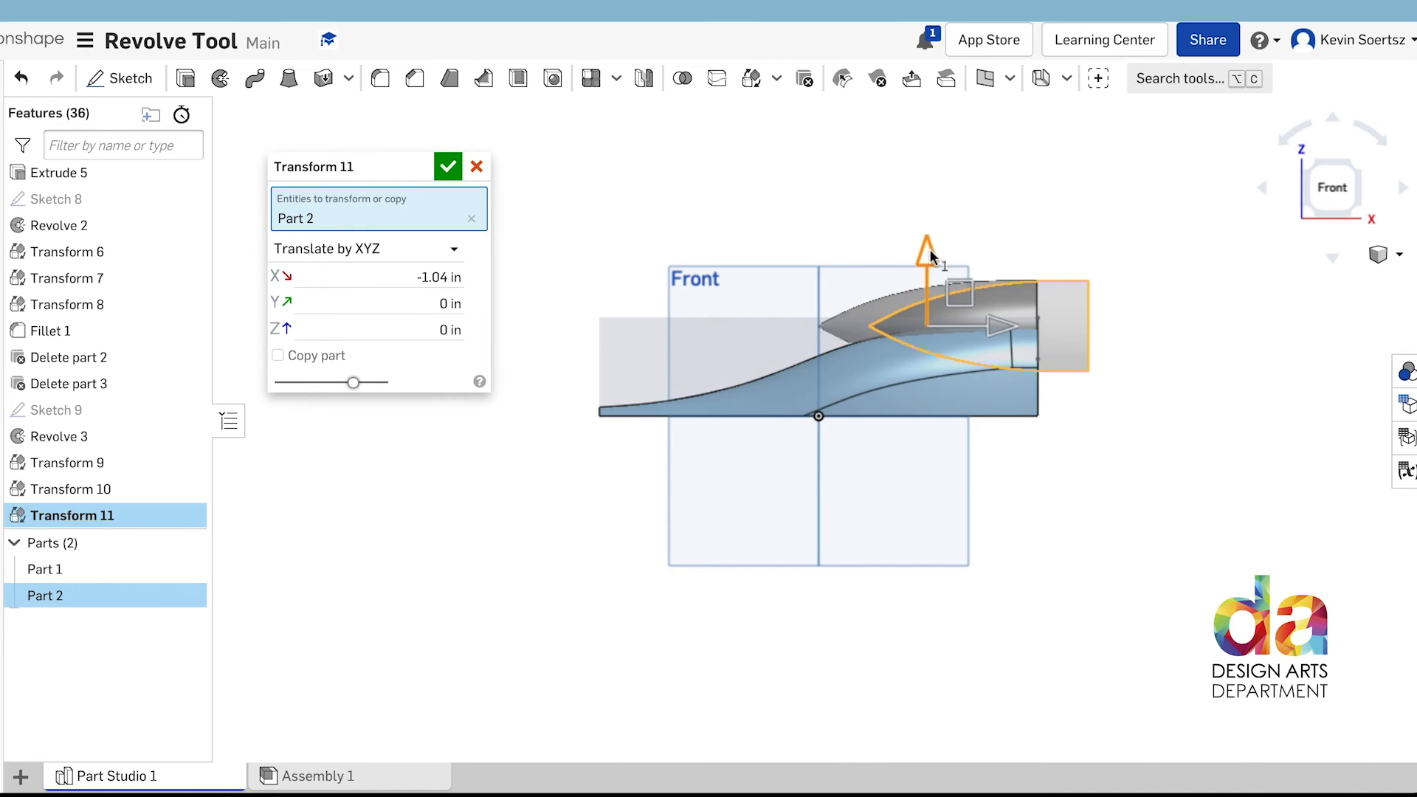
drag(929, 249, 931, 277)
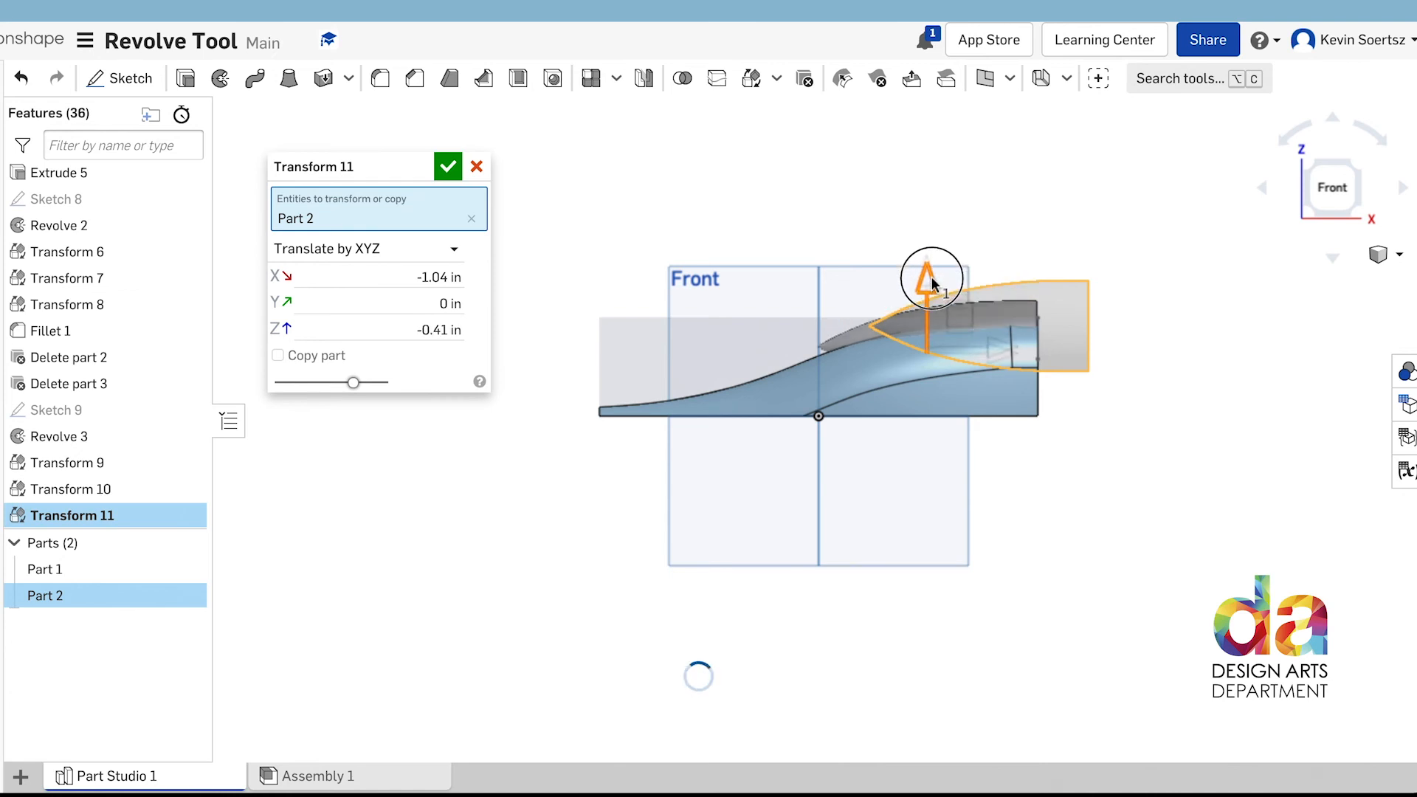
drag(930, 281, 931, 262)
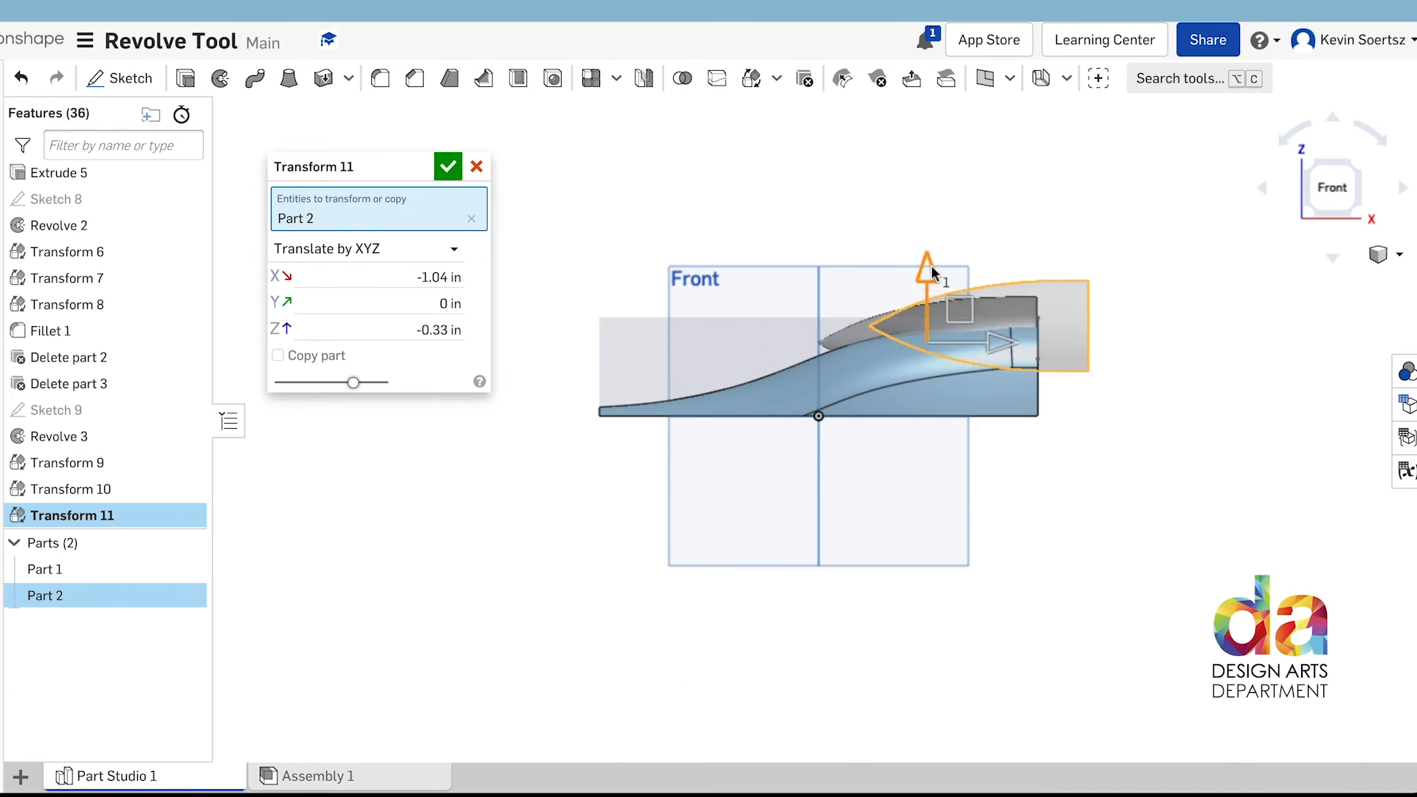
click(448, 166)
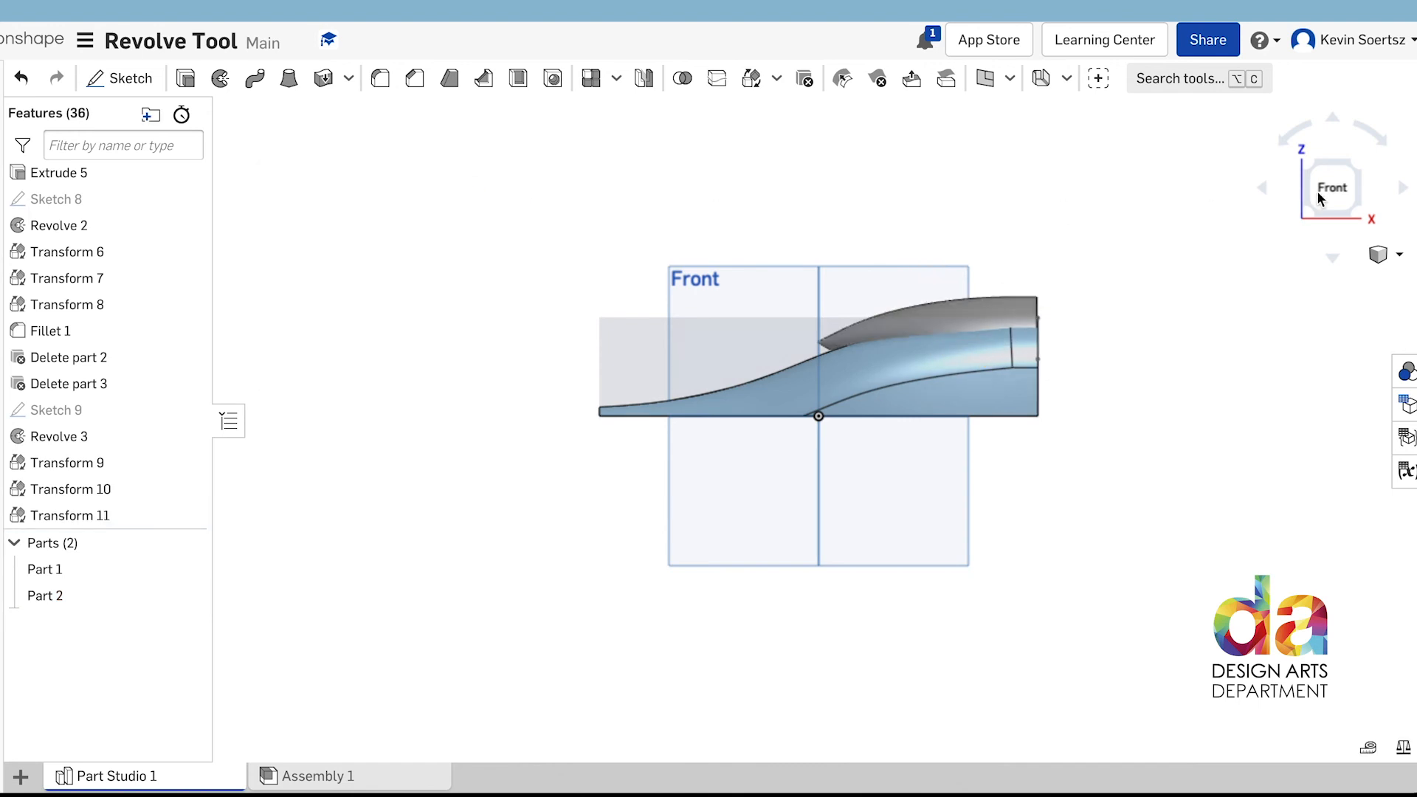